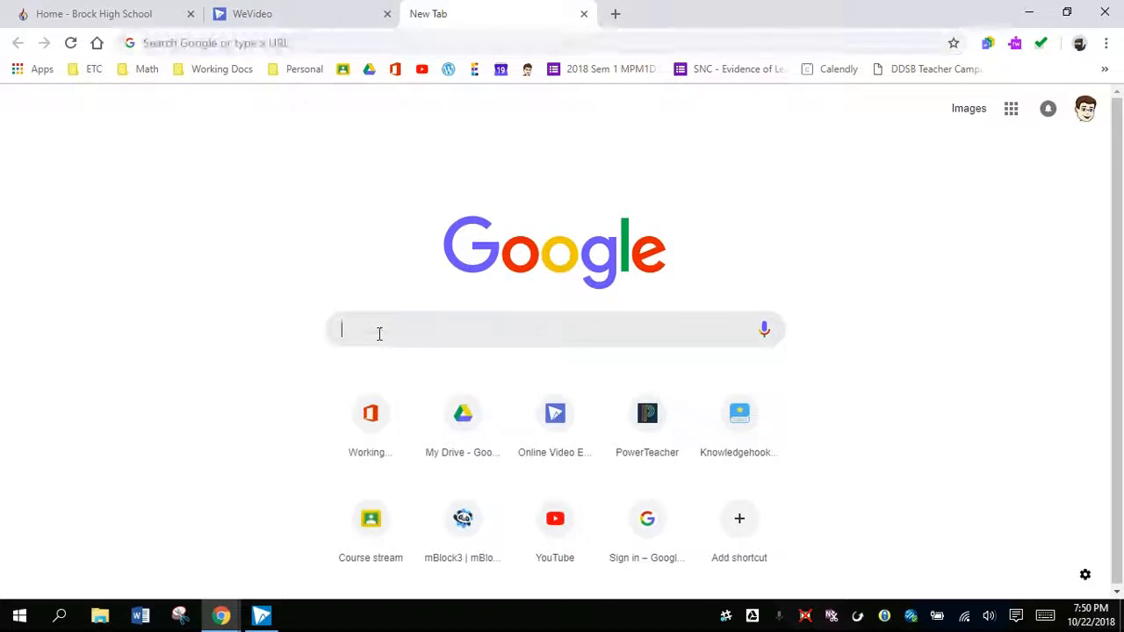
# Step: Search the web for 'mblock' from the address bar
pyautogui.write('mblock')
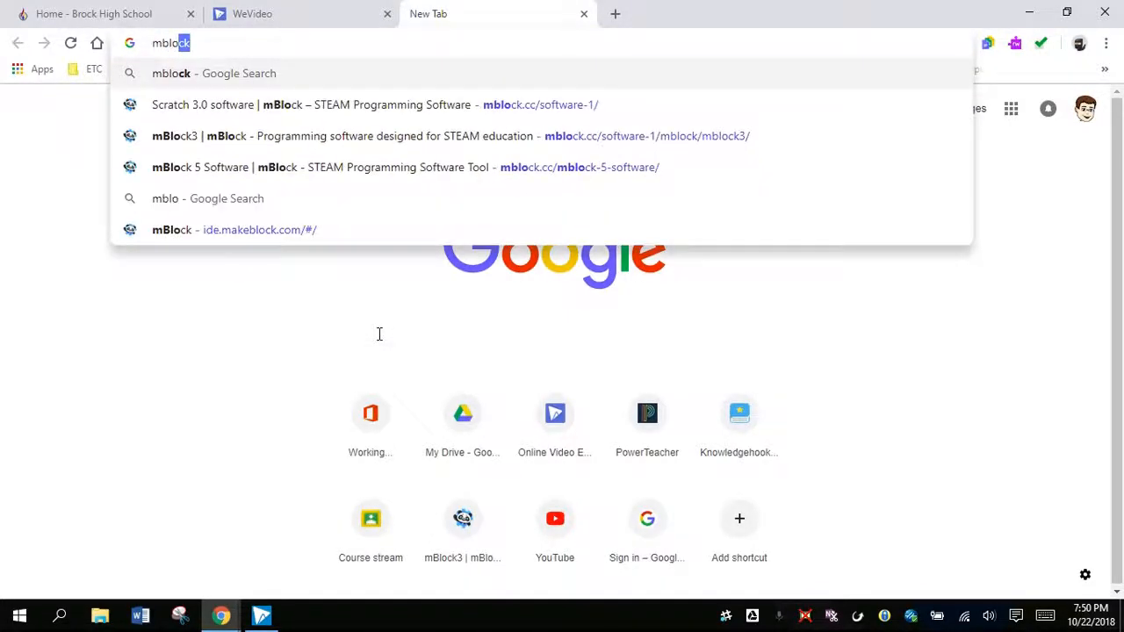
pyautogui.press('Return')
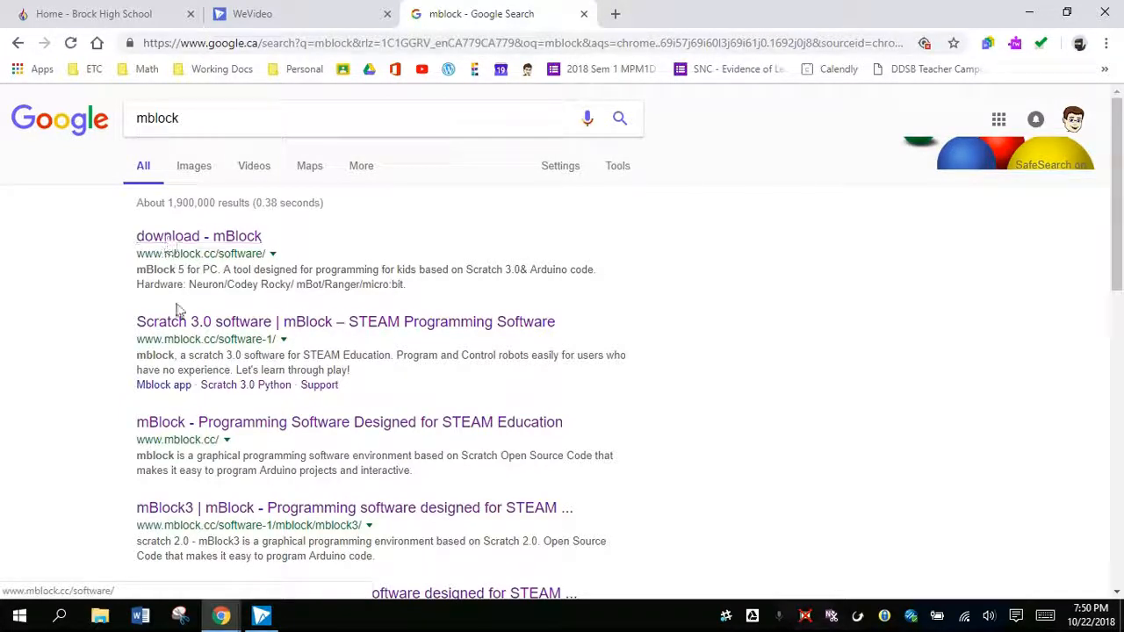
pyautogui.moveTo(173, 322)
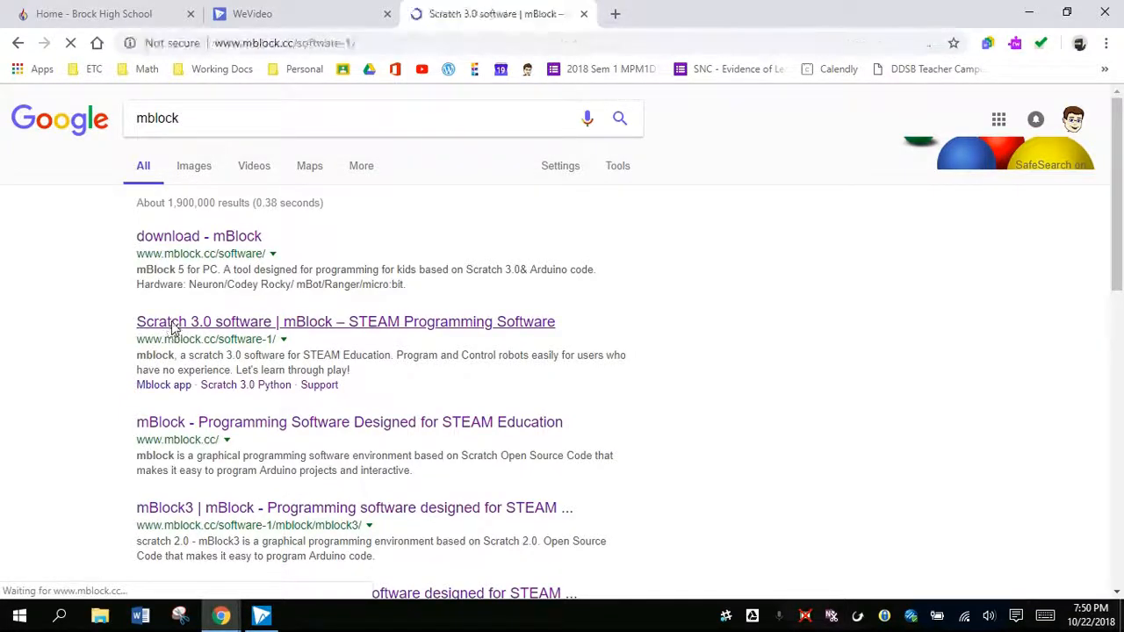
# Step: Start downloading the Windows 7 and above version of mBlock 3 from the mBlock site
pyautogui.click(345, 321)
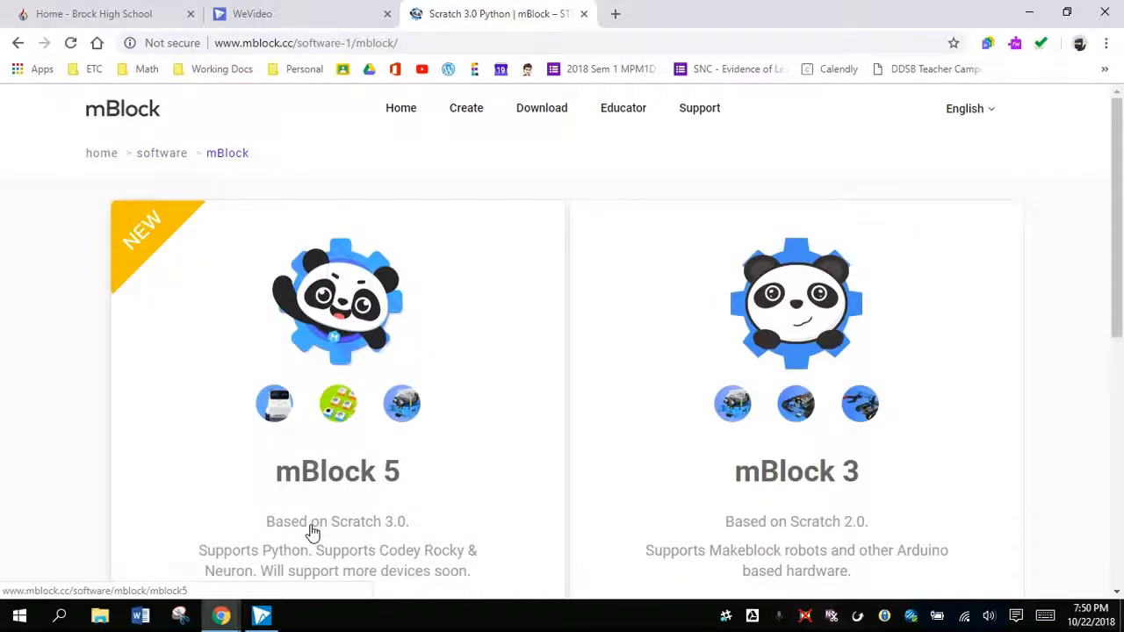
pyautogui.moveTo(872, 505)
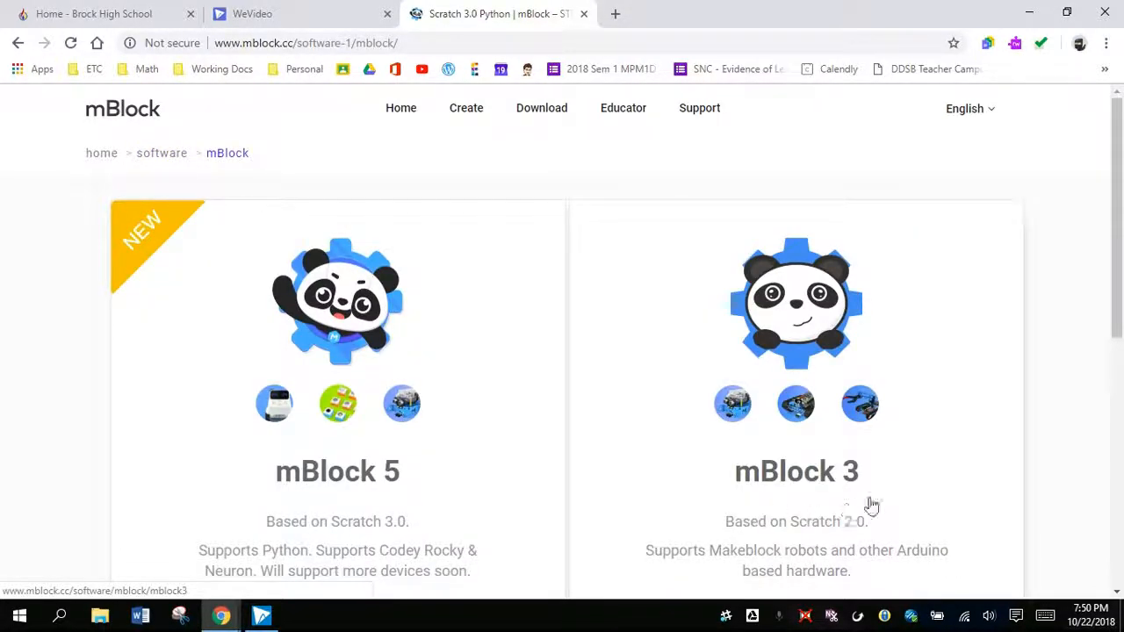
pyautogui.moveTo(793, 505)
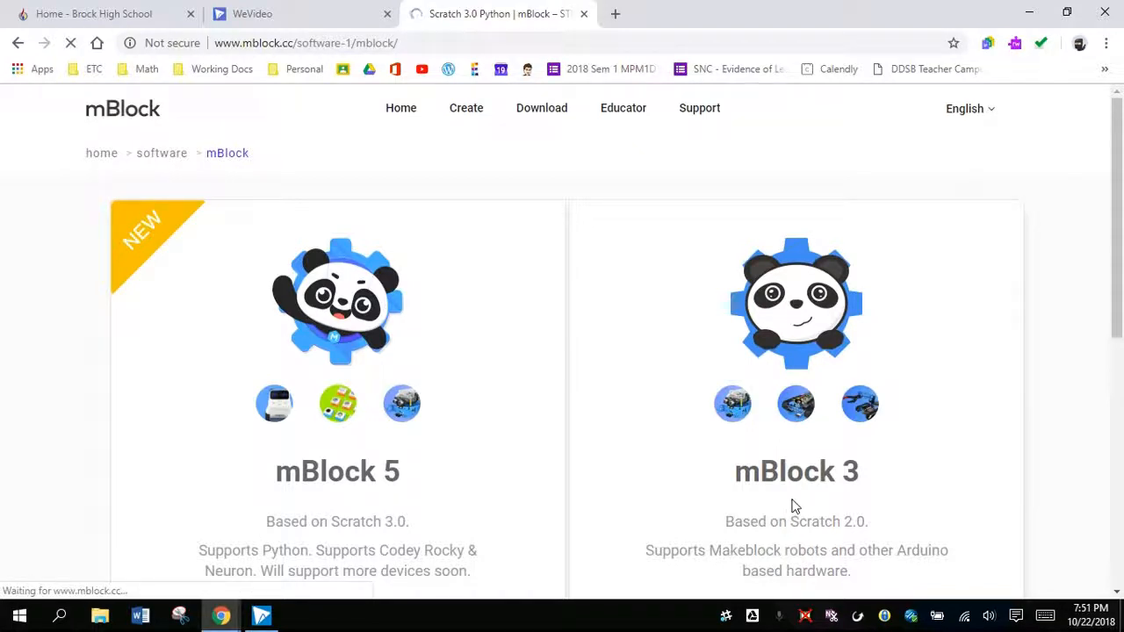
pyautogui.click(795, 472)
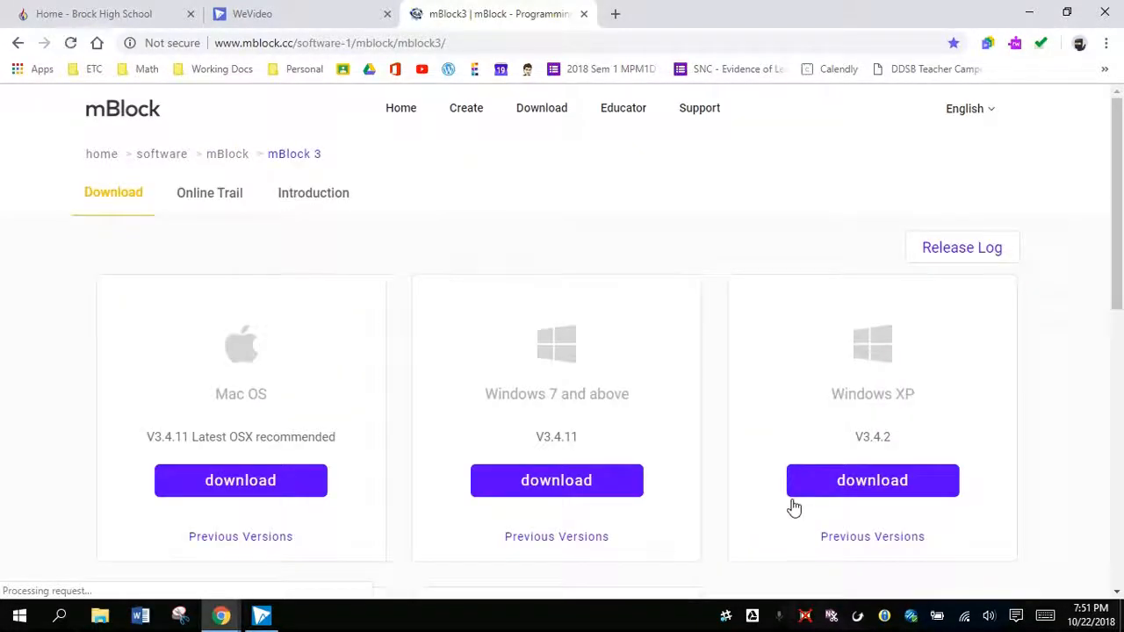
pyautogui.moveTo(692, 457)
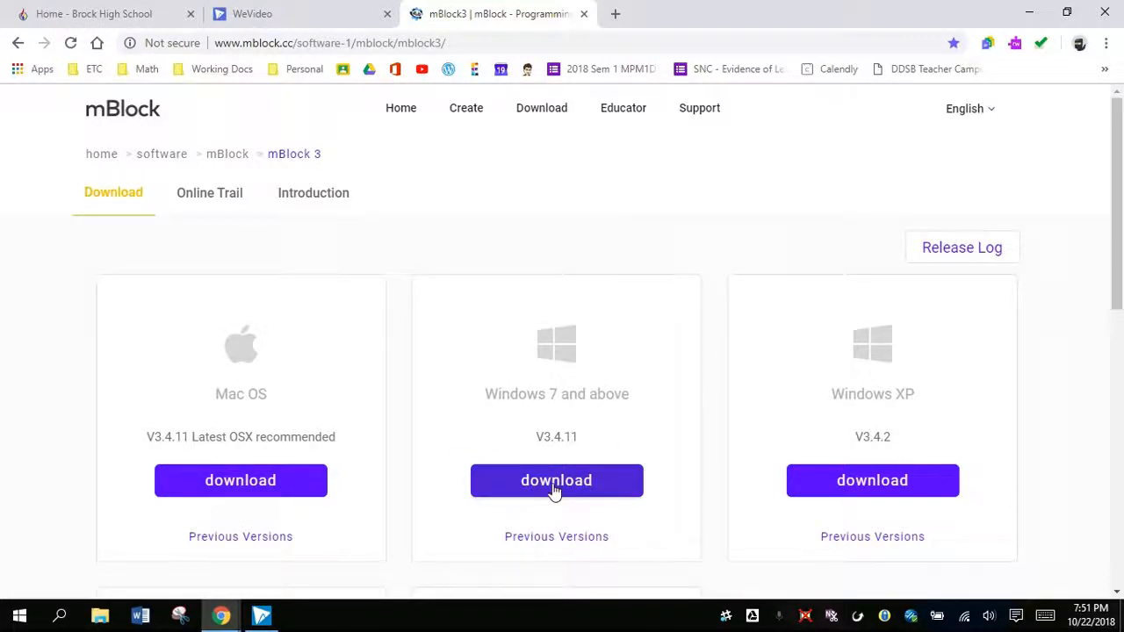
pyautogui.scroll(-3)
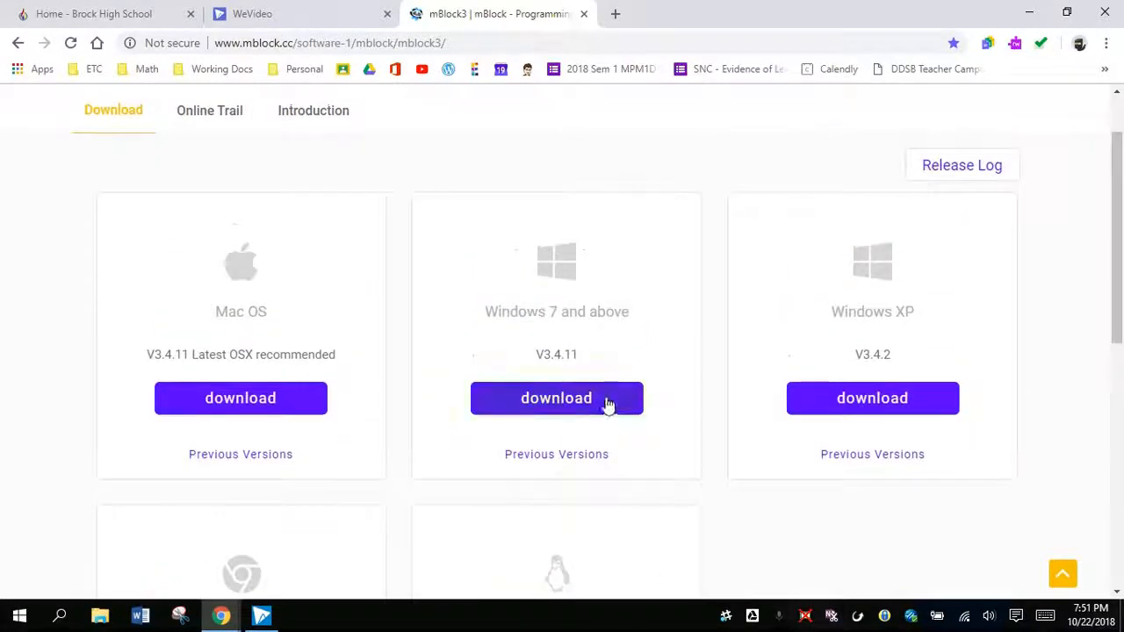
pyautogui.moveTo(556, 405)
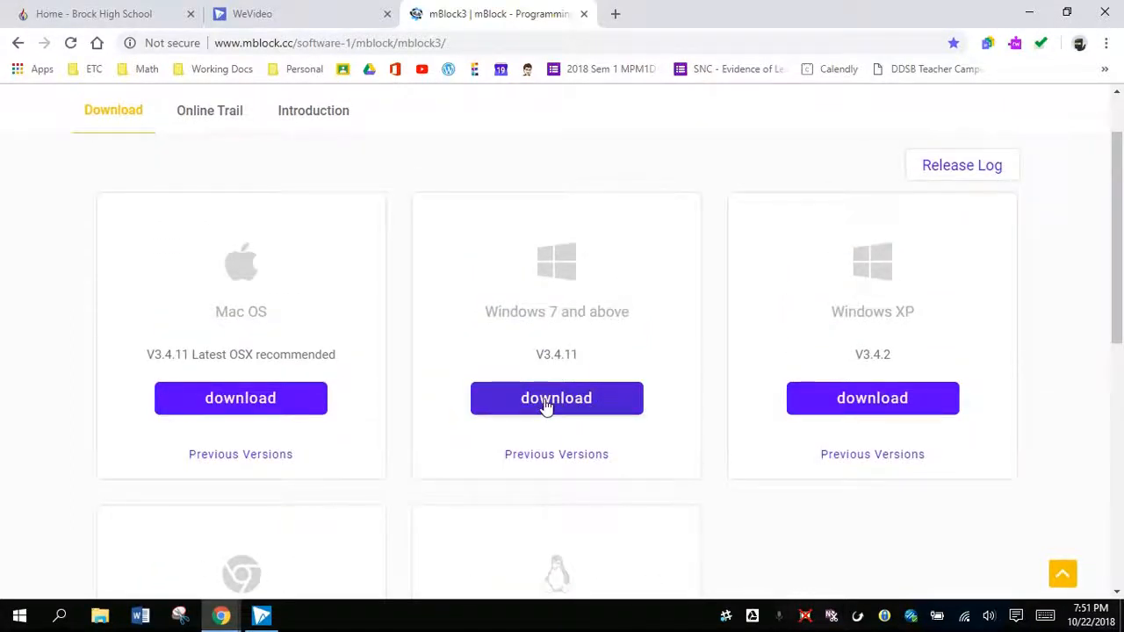
pyautogui.click(556, 398)
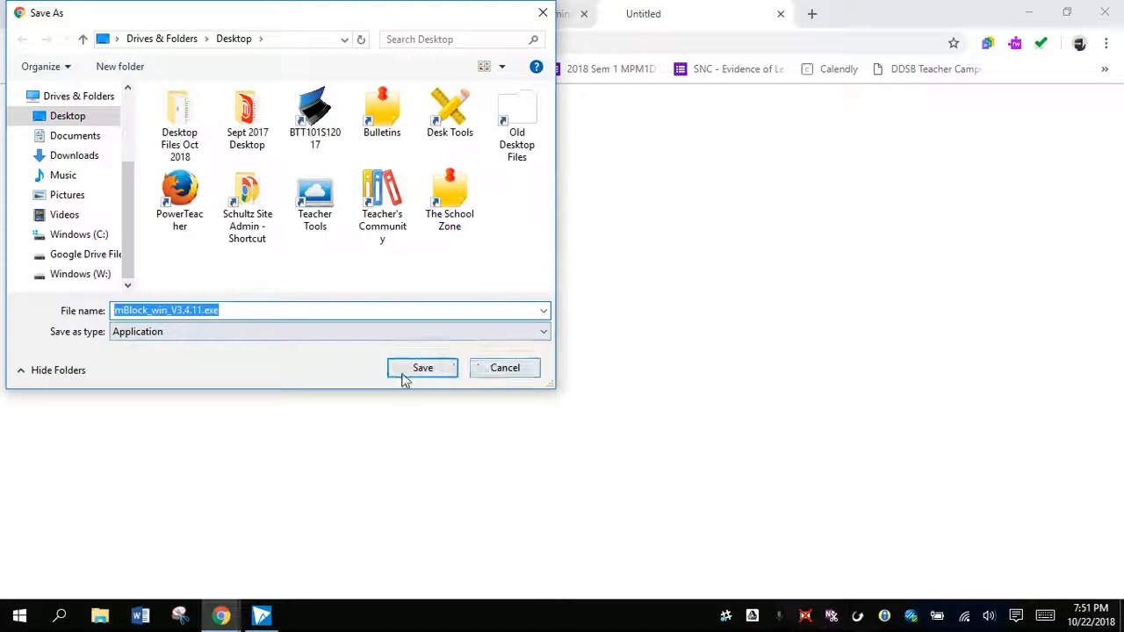
# Step: Save mBlock_win_V3.4.11.exe to the Desktop
pyautogui.click(422, 367)
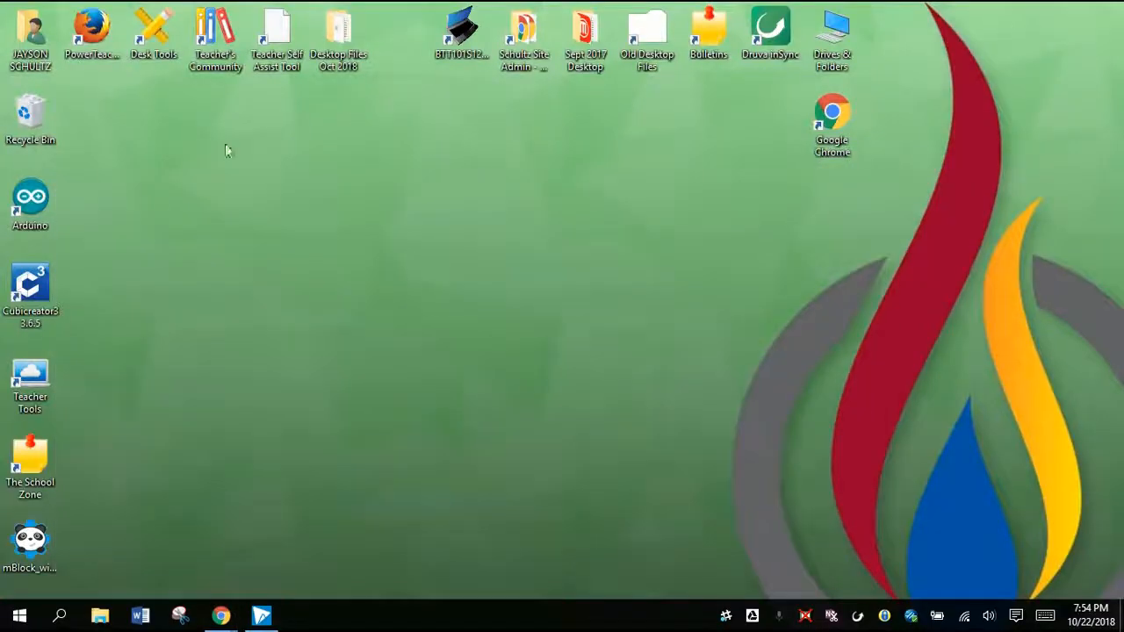
# Step: Run the installer from the desktop, keep English and accept the license agreement
pyautogui.moveTo(31, 536); pyautogui.dragTo(223, 224)
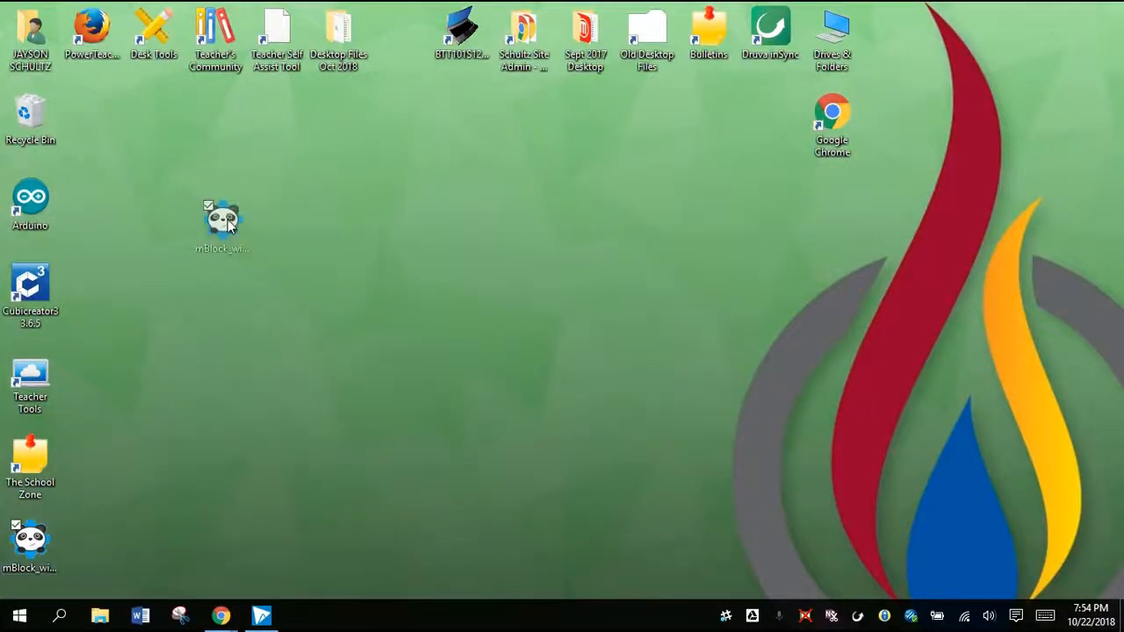
pyautogui.moveTo(222, 224); pyautogui.dragTo(215, 207)
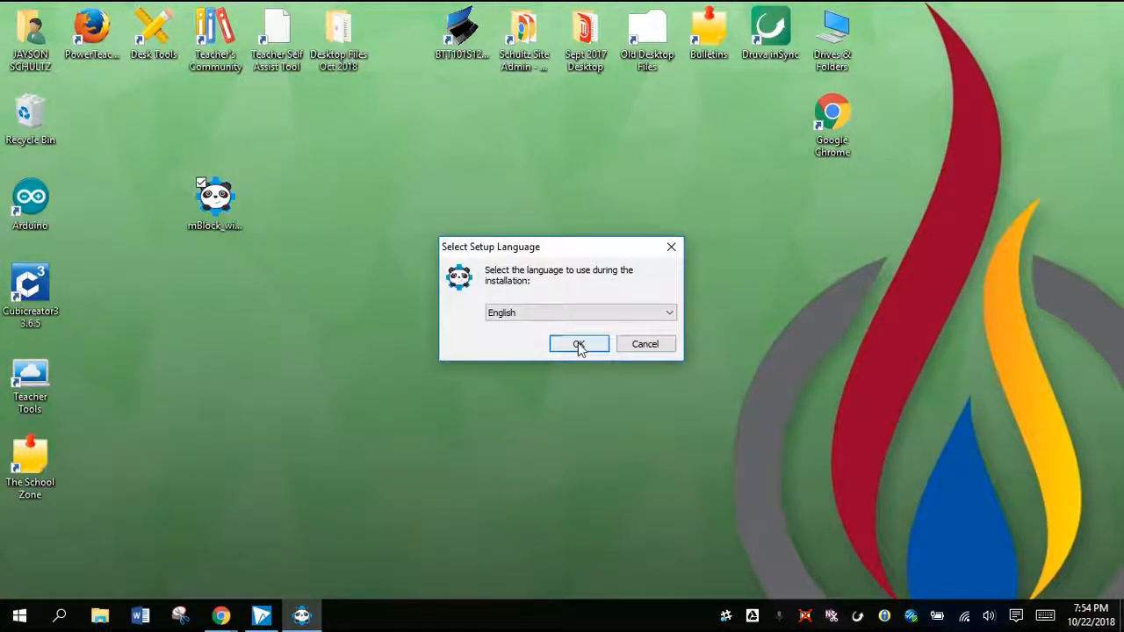
pyautogui.click(579, 343)
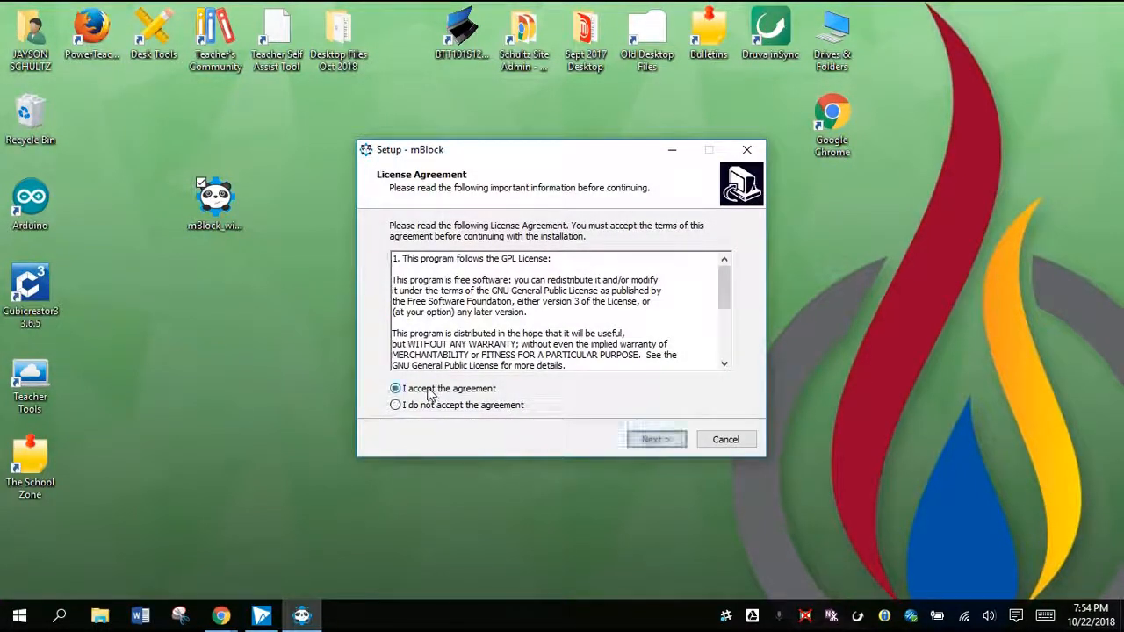
pyautogui.click(656, 439)
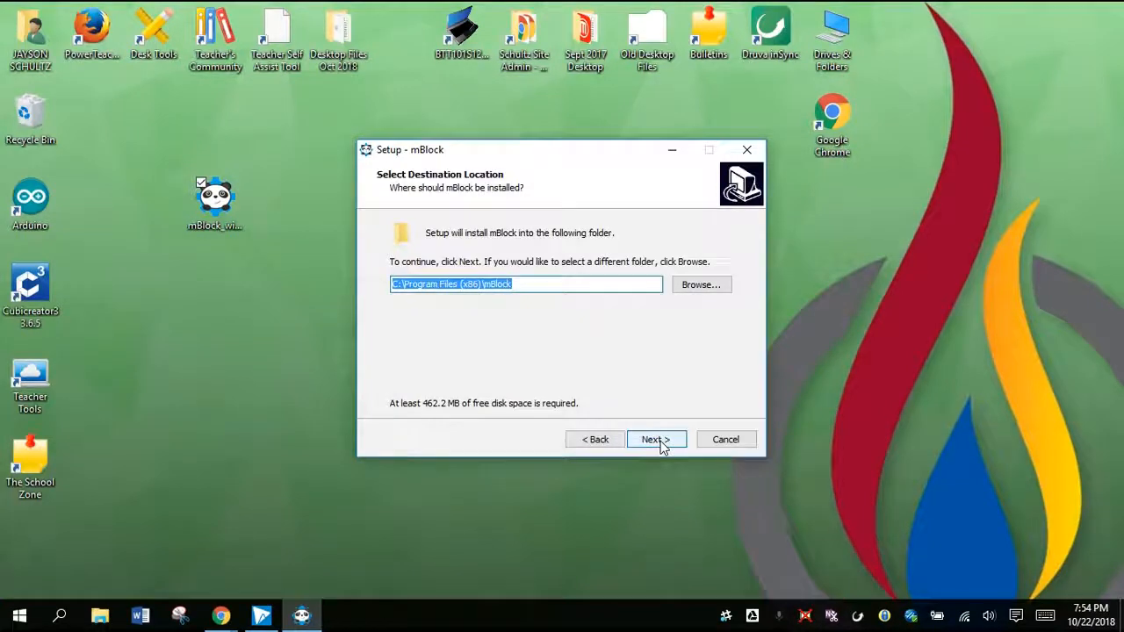
# Step: Install to the default folder with a desktop shortcut, then finish and launch mBlock
pyautogui.click(655, 439)
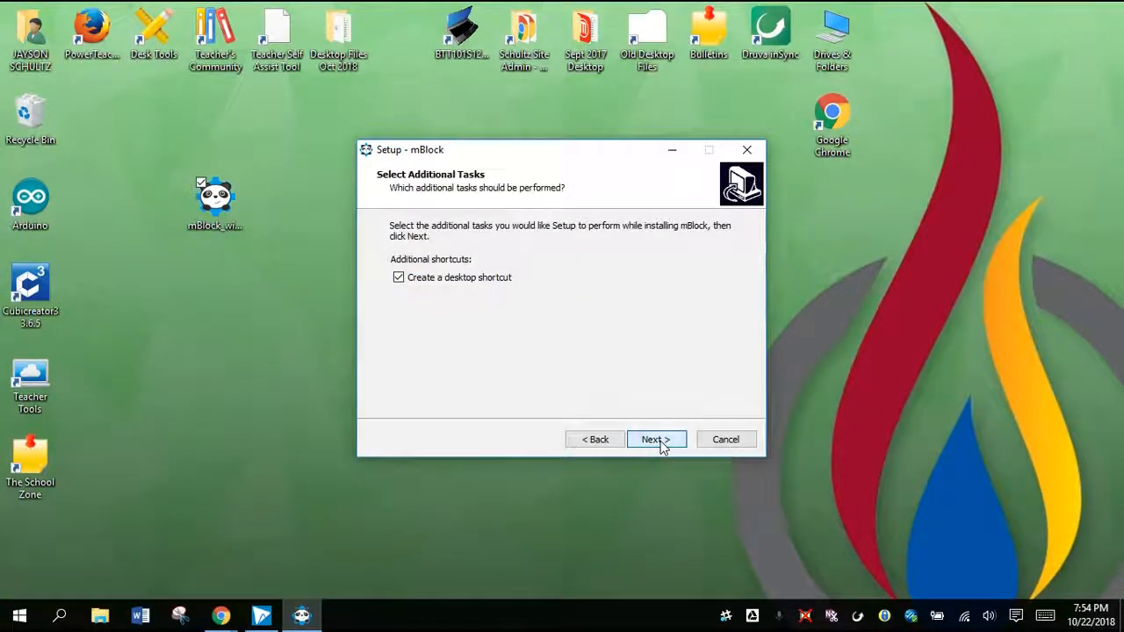
pyautogui.click(655, 439)
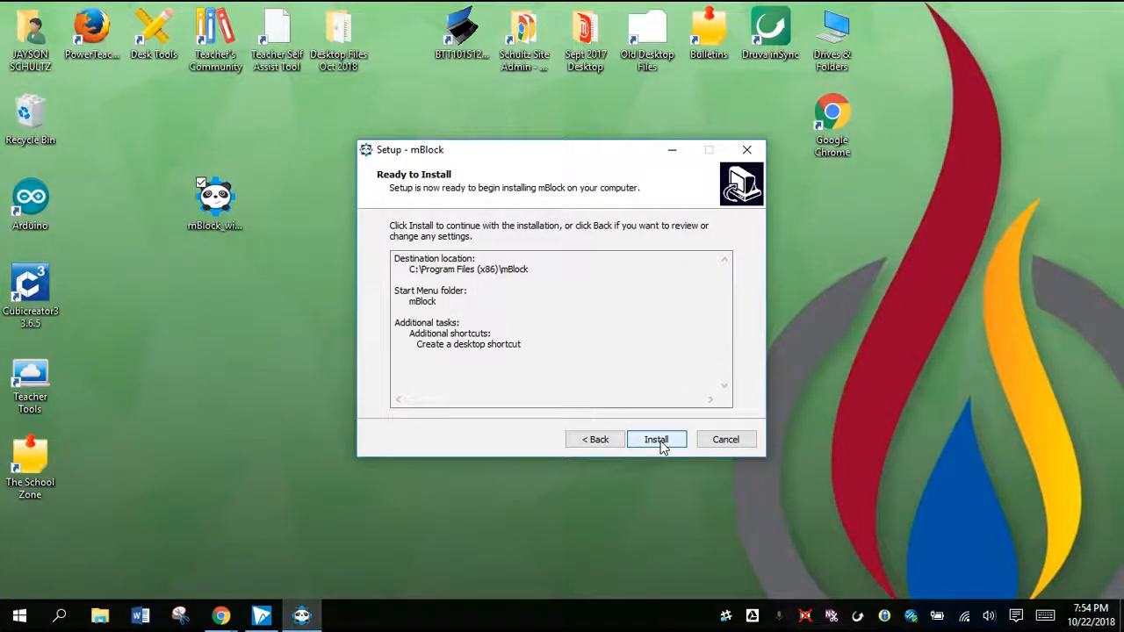
pyautogui.click(656, 439)
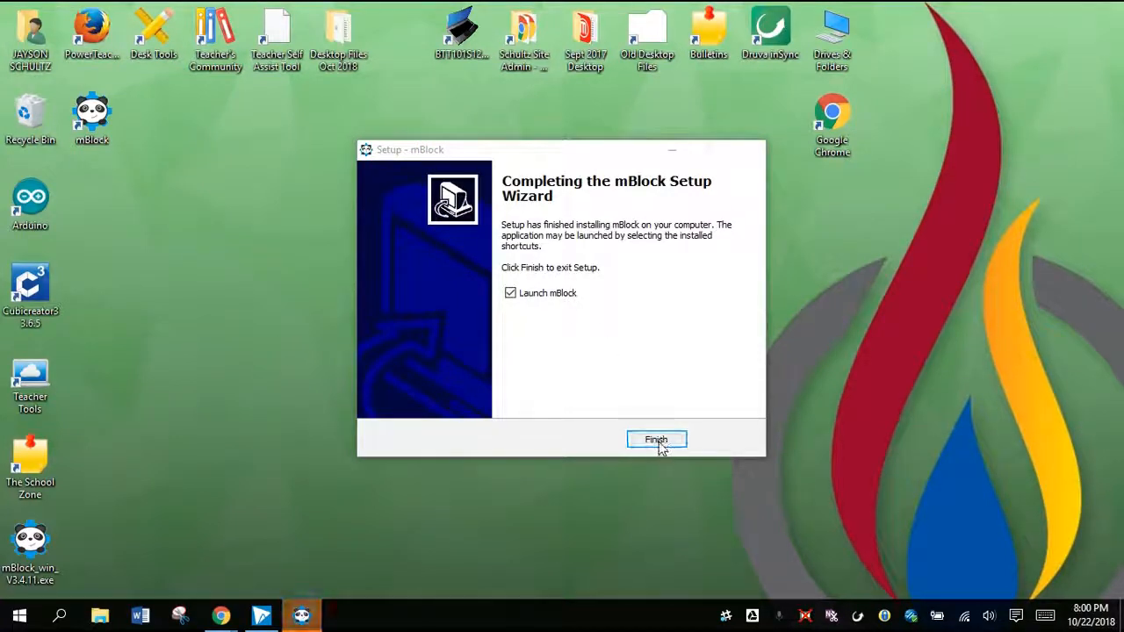
pyautogui.click(656, 439)
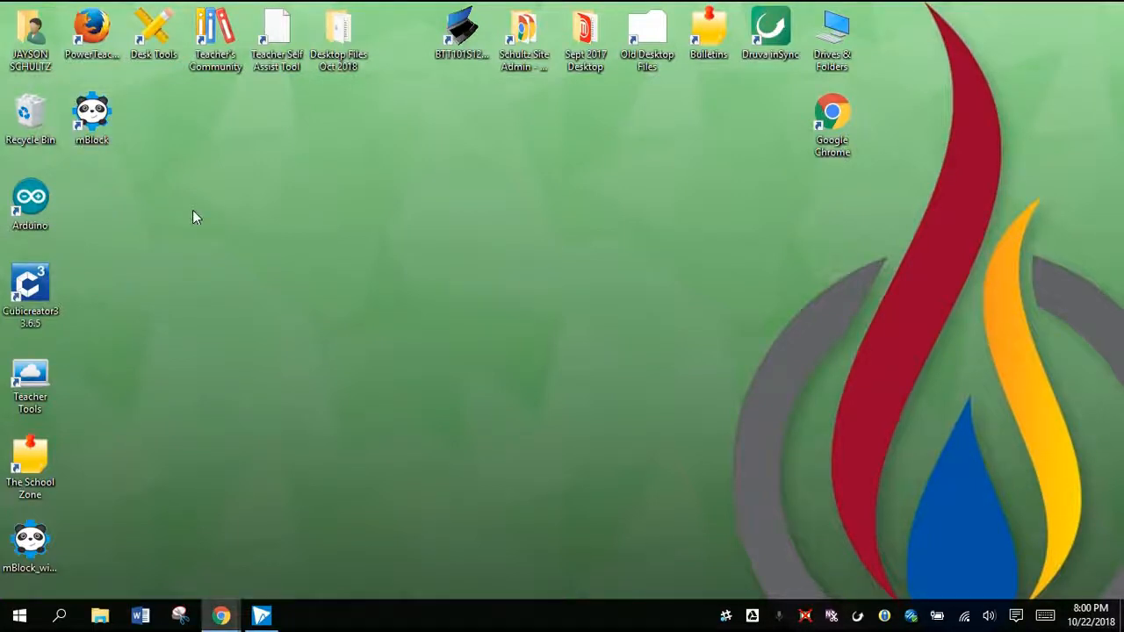
# Step: Maximize the untitled mBlock project and show the Connect menu options
pyautogui.doubleClick(92, 119)
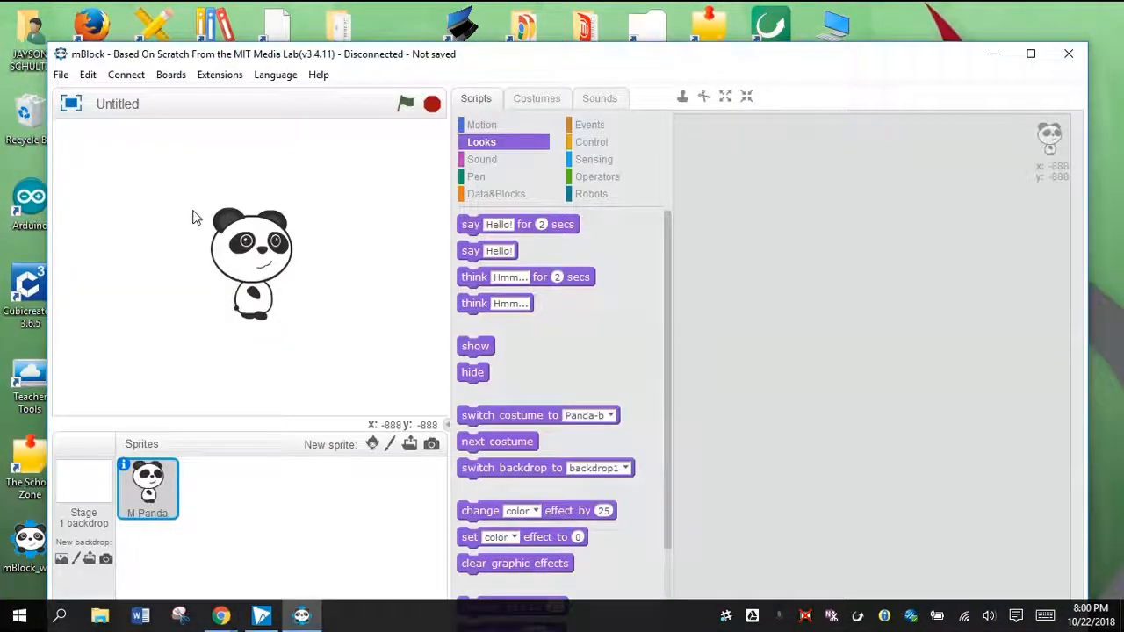
pyautogui.click(1031, 53)
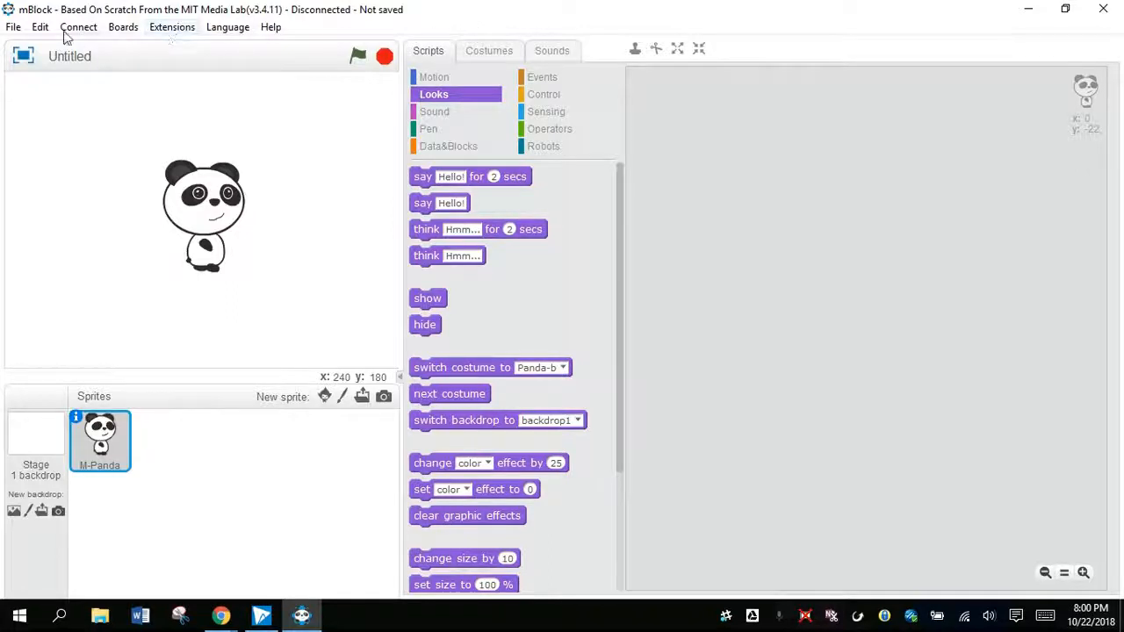
pyautogui.click(13, 26)
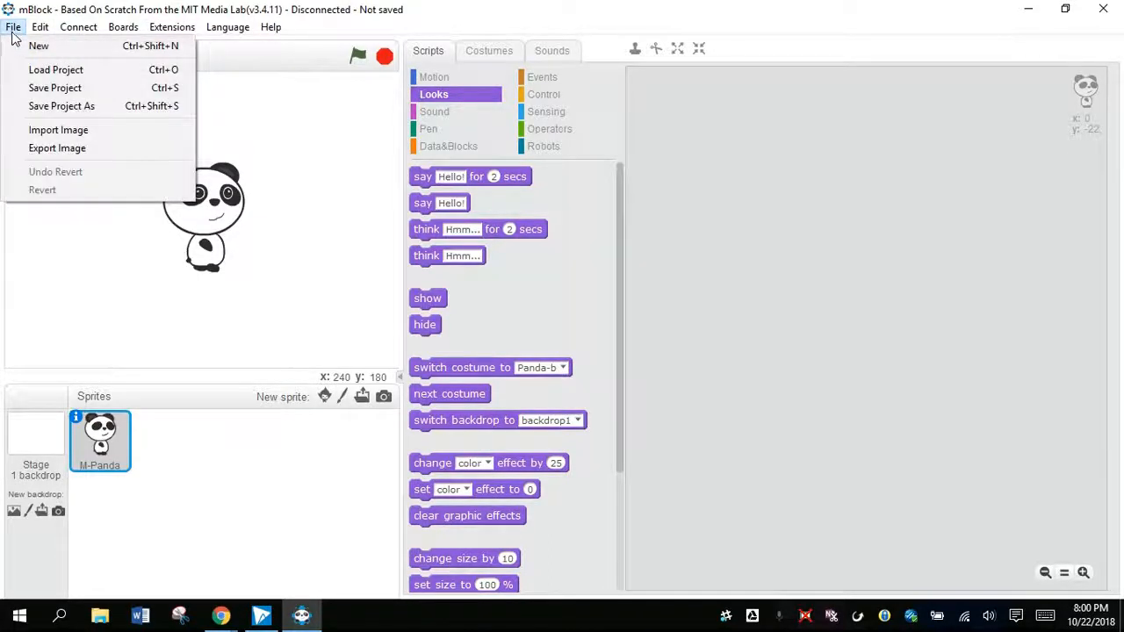
pyautogui.click(40, 26)
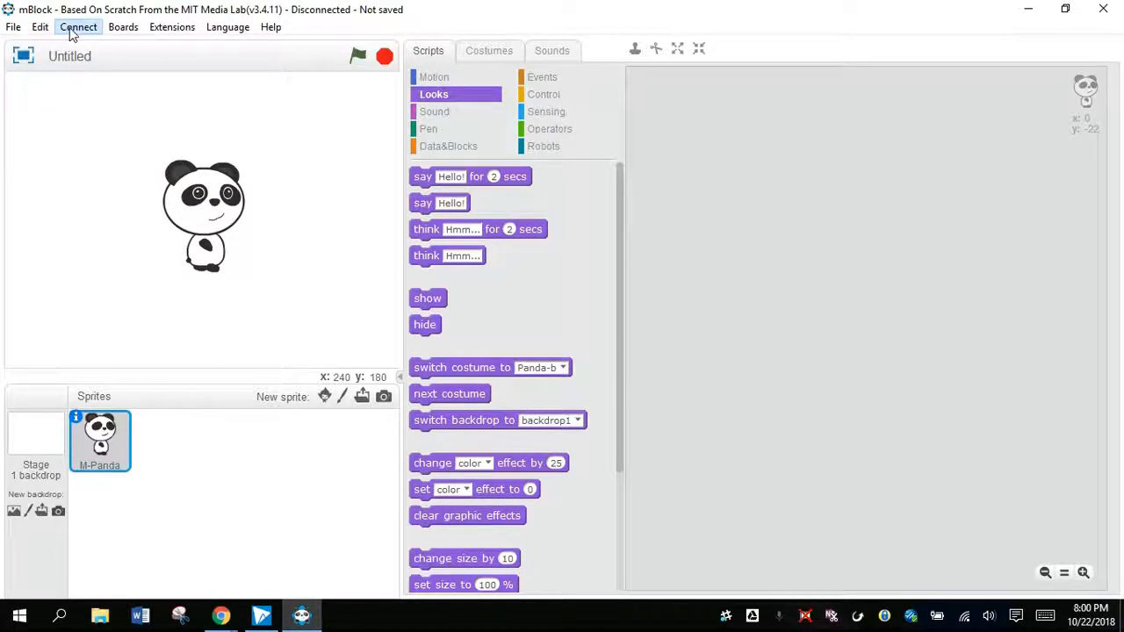
pyautogui.moveTo(123, 27)
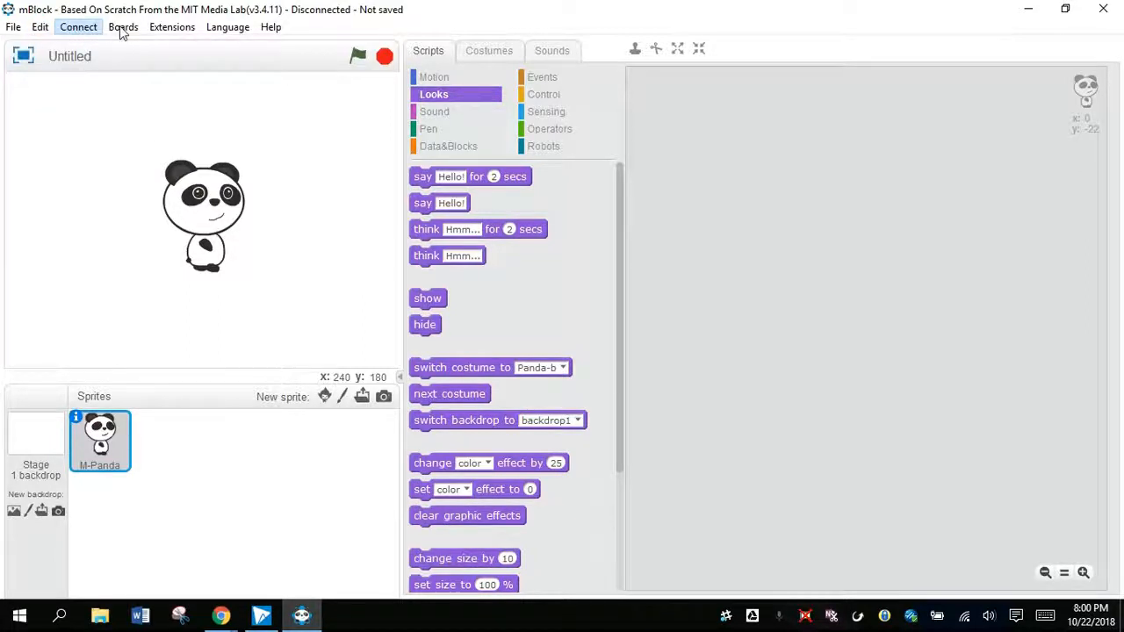
pyautogui.click(78, 27)
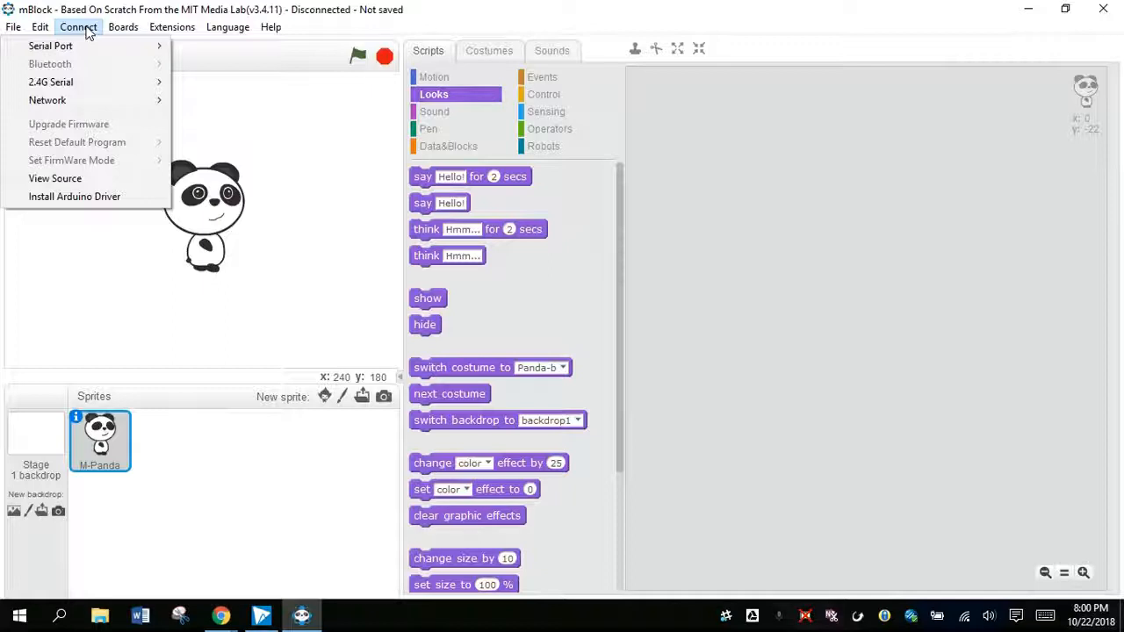
pyautogui.click(123, 26)
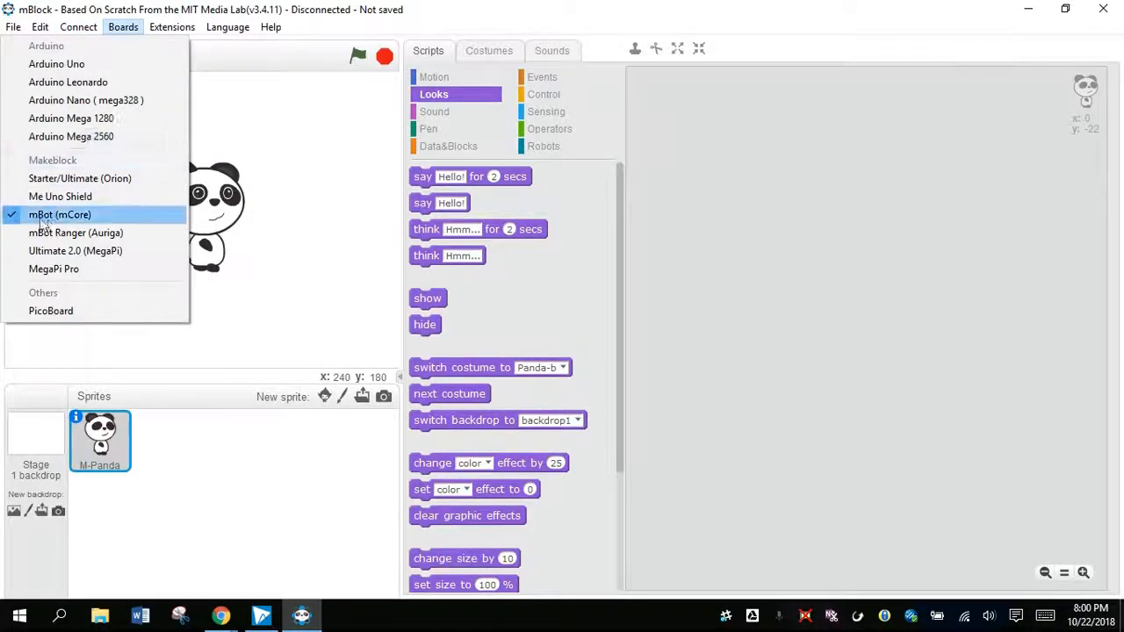
pyautogui.moveTo(56, 64)
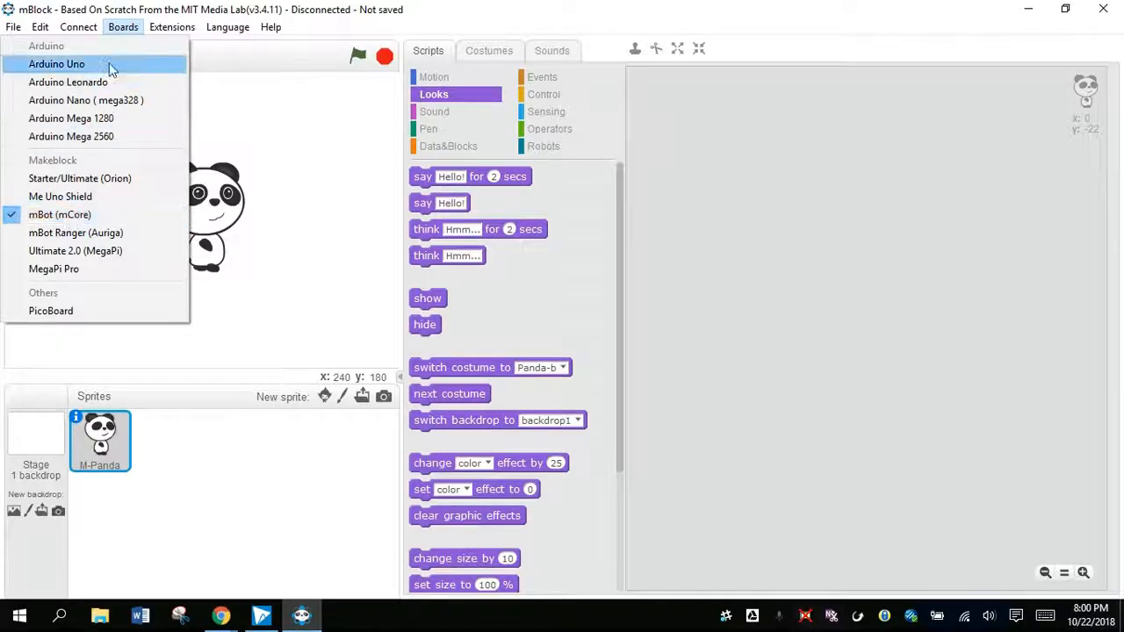
pyautogui.click(172, 27)
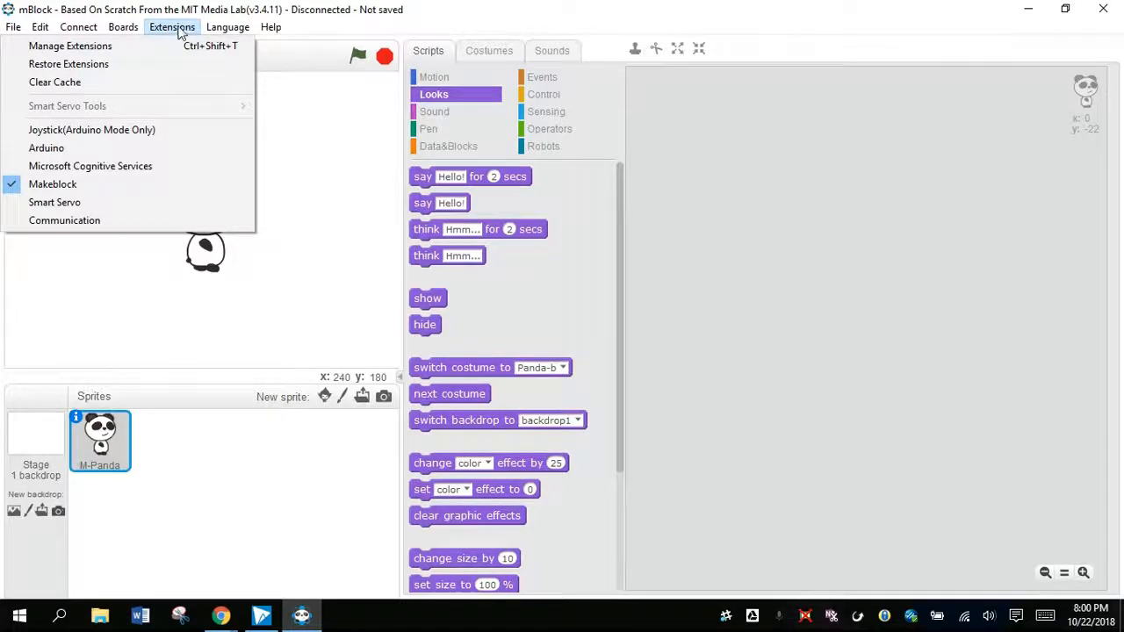
pyautogui.click(227, 26)
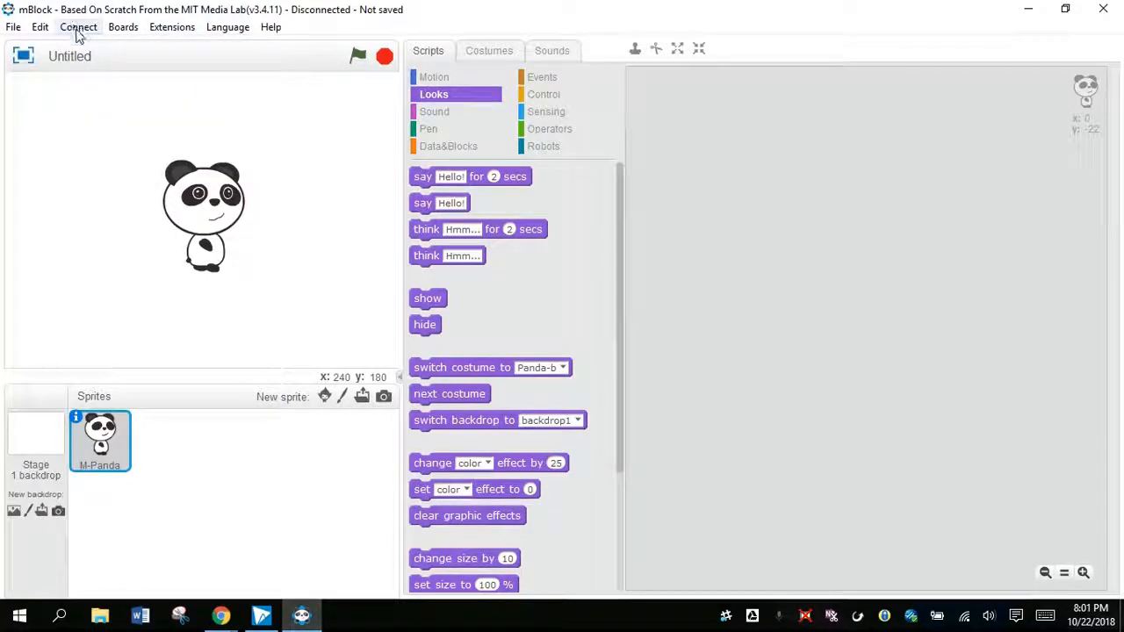
# Step: Connect to the mBot through Connect > Serial Port on COM3
pyautogui.click(78, 26)
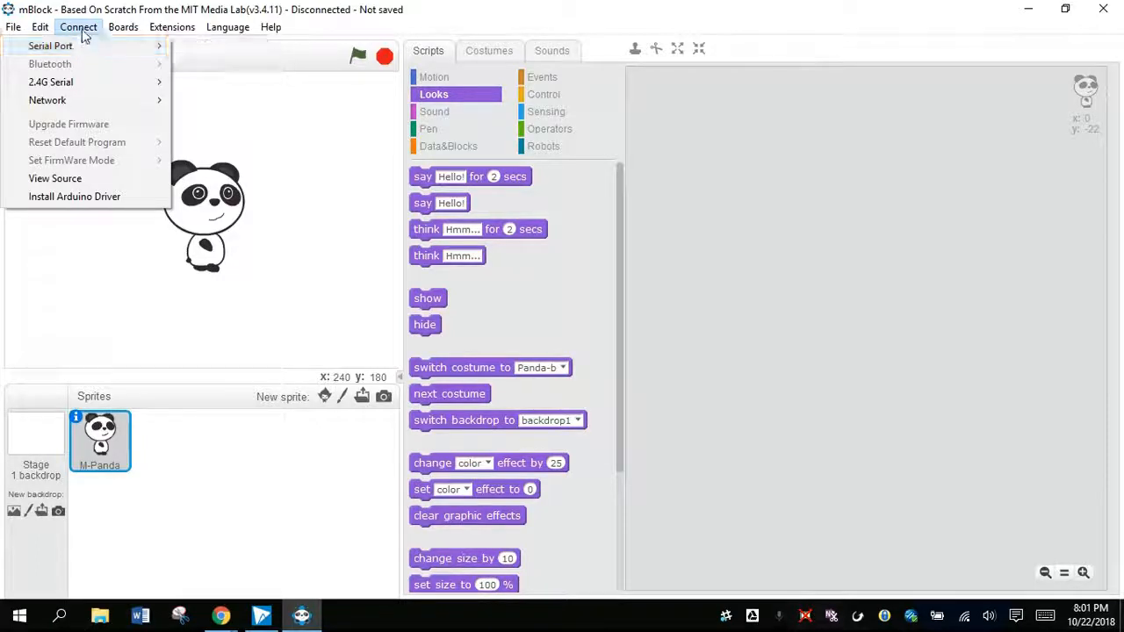
pyautogui.moveTo(88, 46)
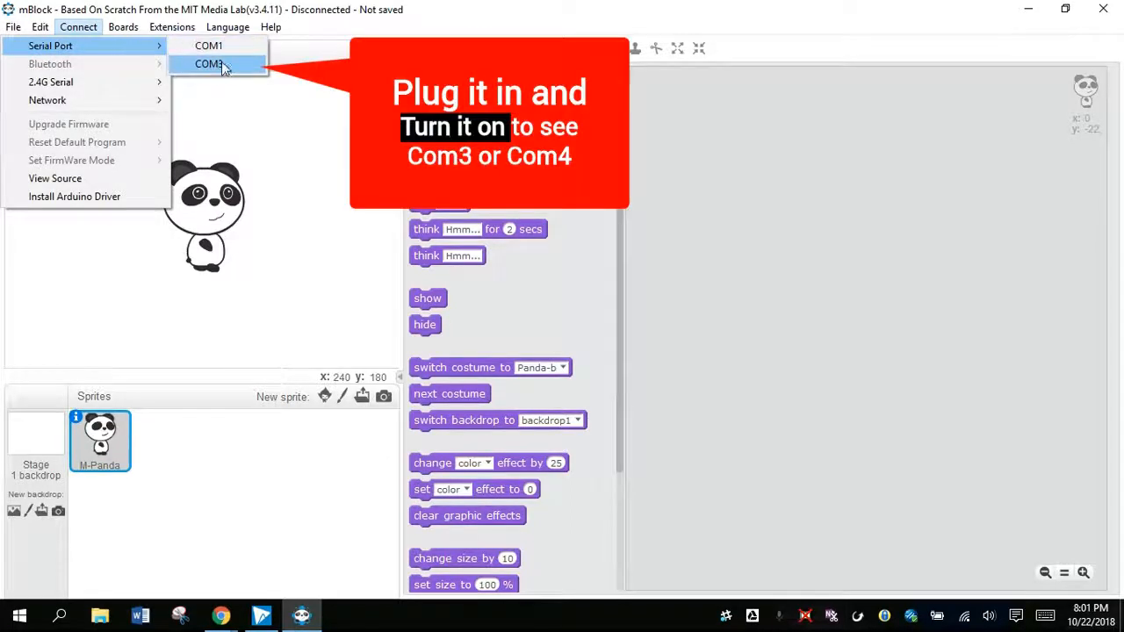
pyautogui.click(209, 63)
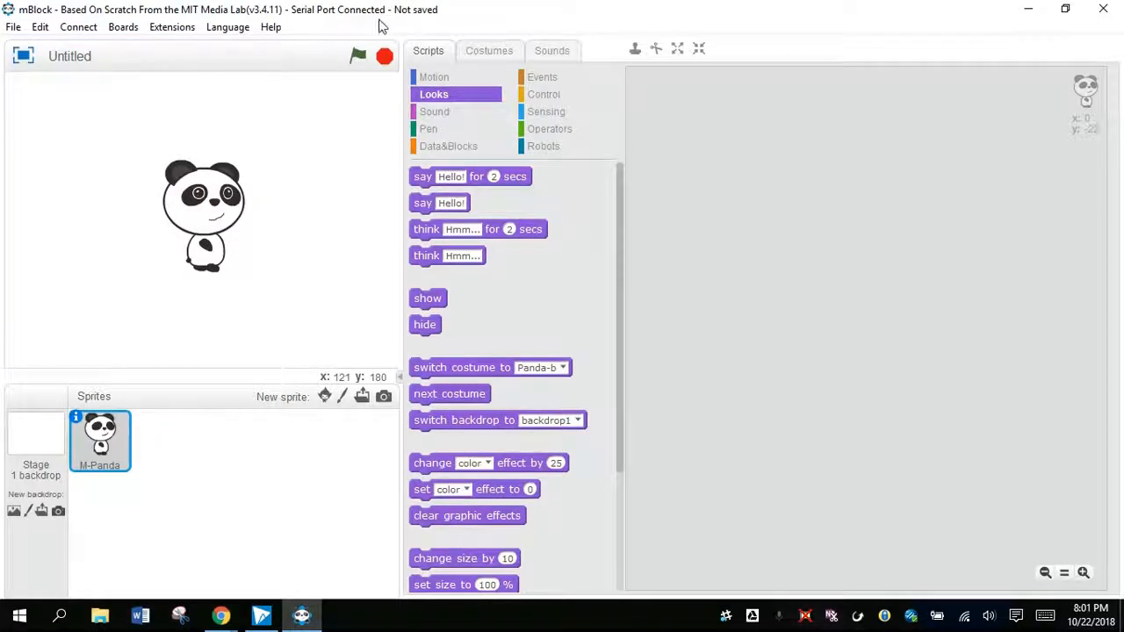
pyautogui.moveTo(357, 28)
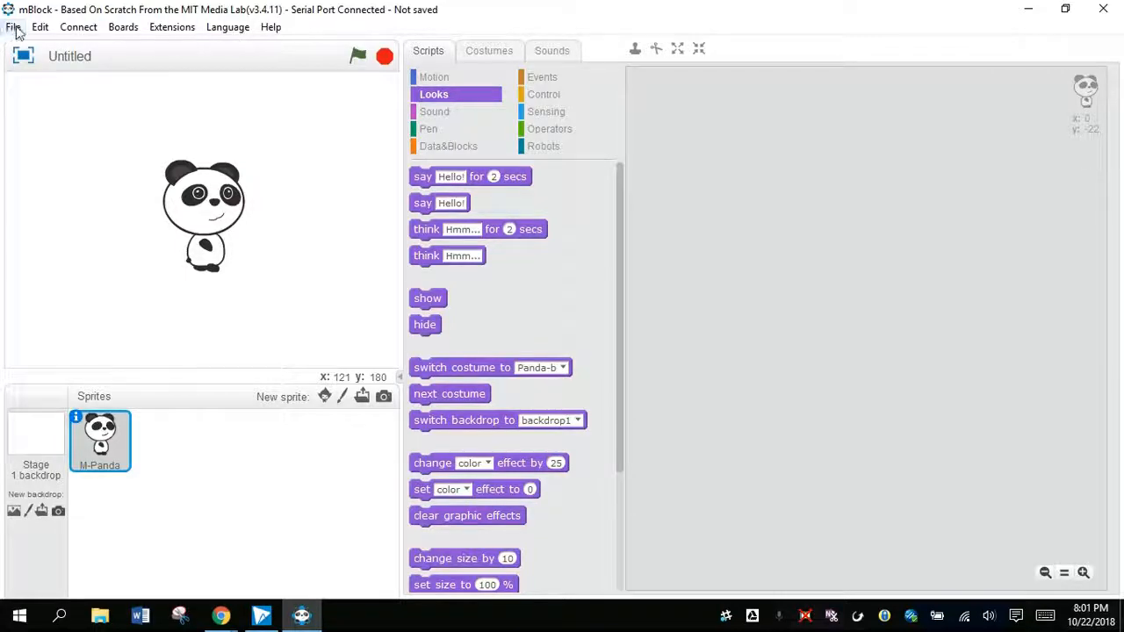
pyautogui.moveTo(593, 155)
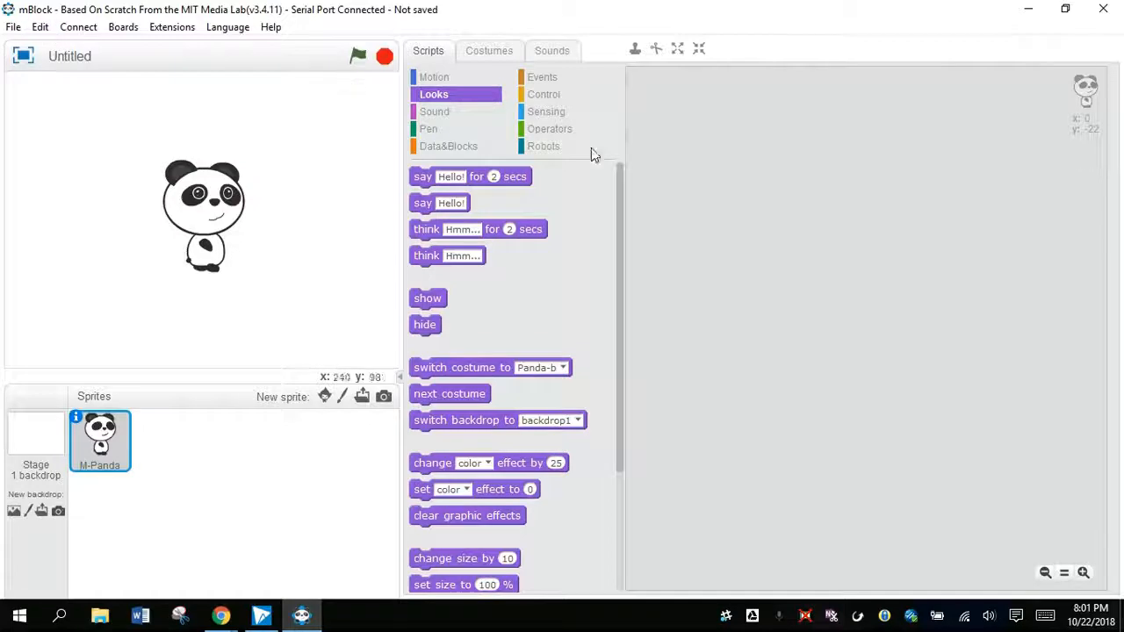
# Step: Start an mBot Program script: run forward at speed 255, then wait 1 second
pyautogui.click(543, 146)
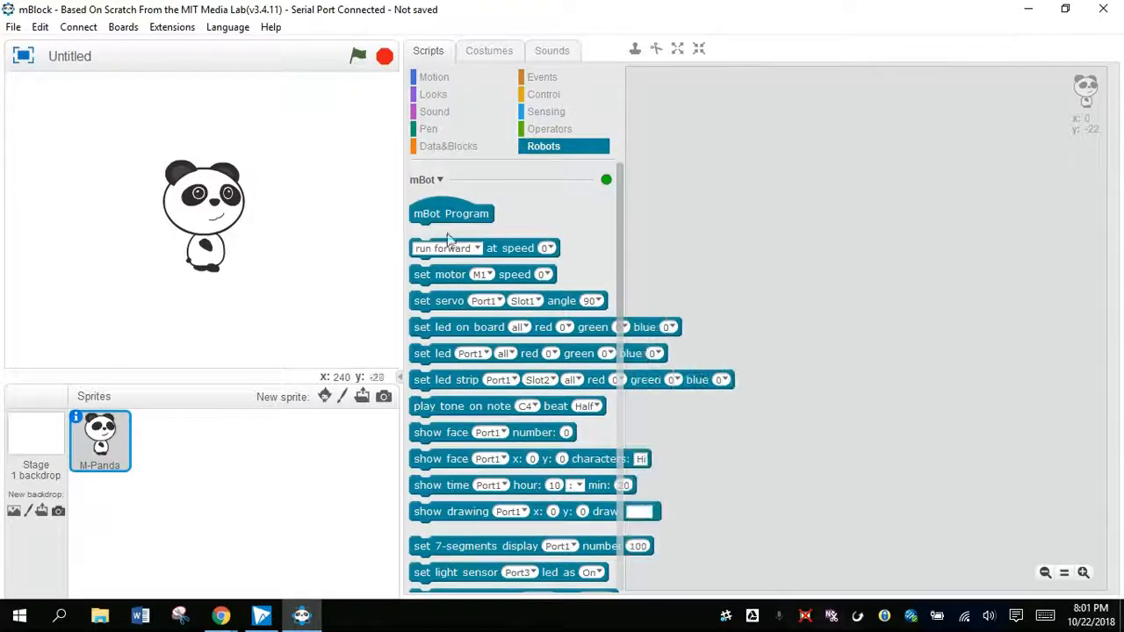
pyautogui.moveTo(451, 213); pyautogui.dragTo(791, 175)
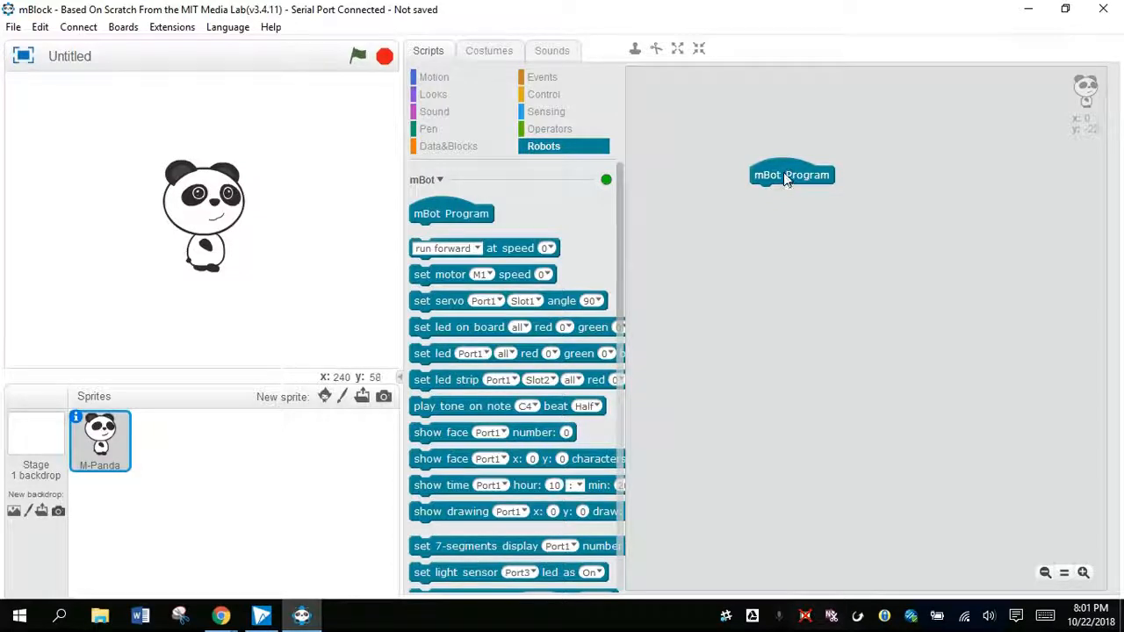
pyautogui.moveTo(636, 193)
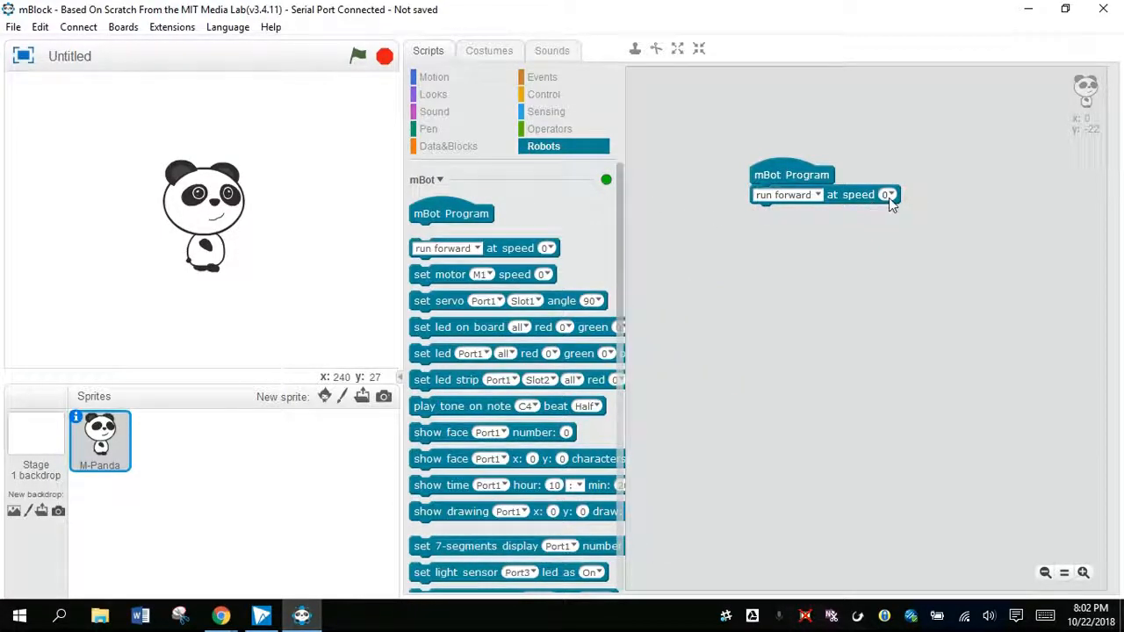
pyautogui.click(886, 194)
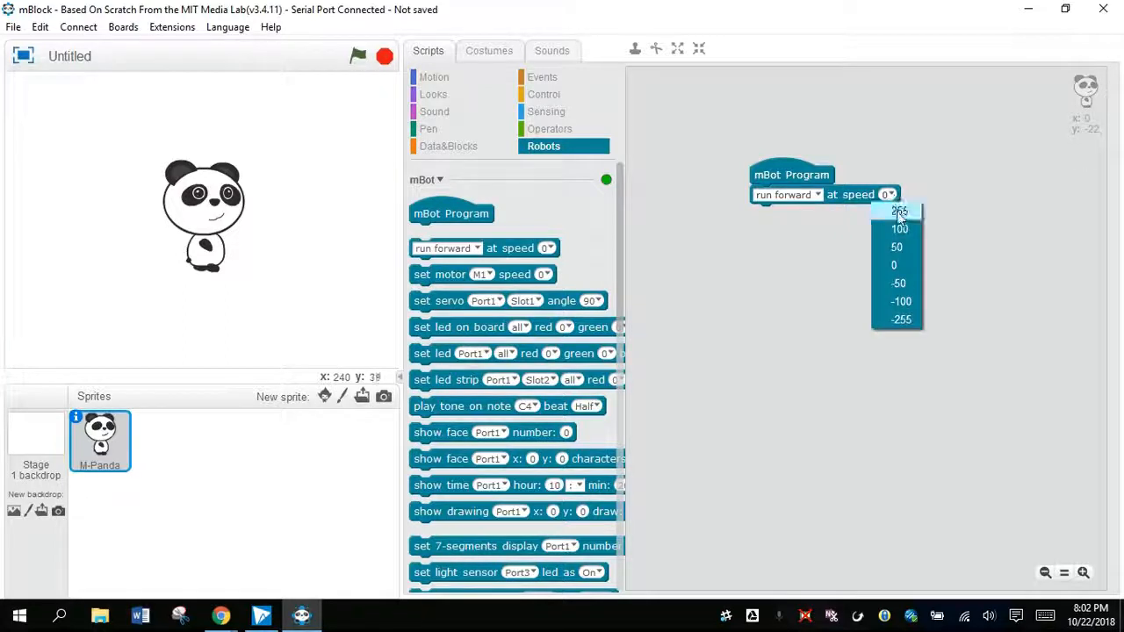
pyautogui.click(898, 211)
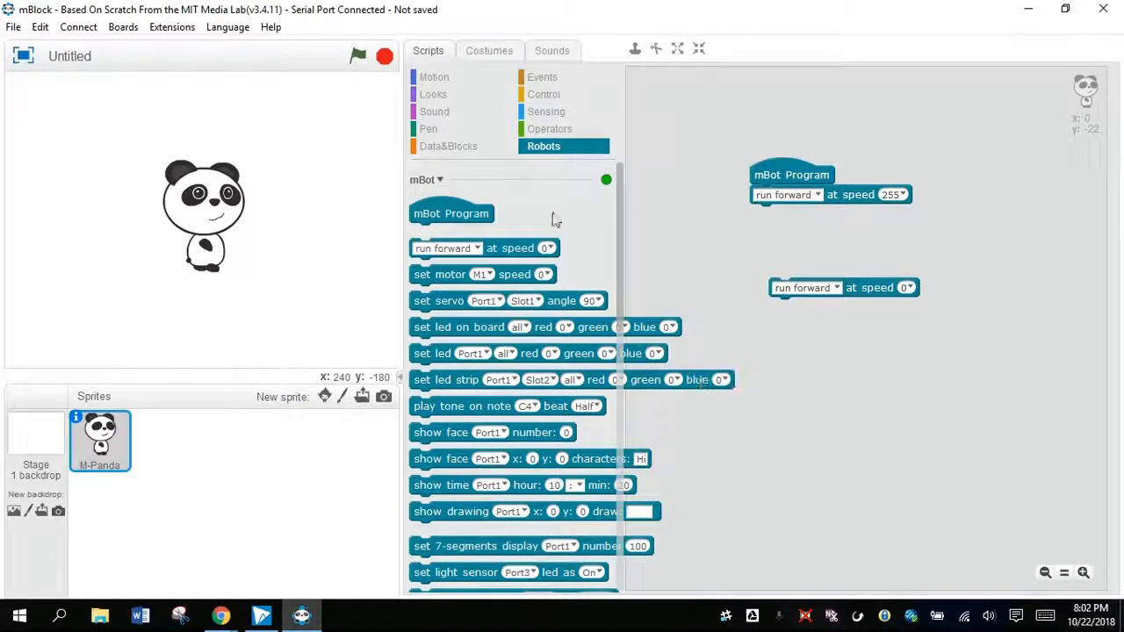
pyautogui.click(544, 94)
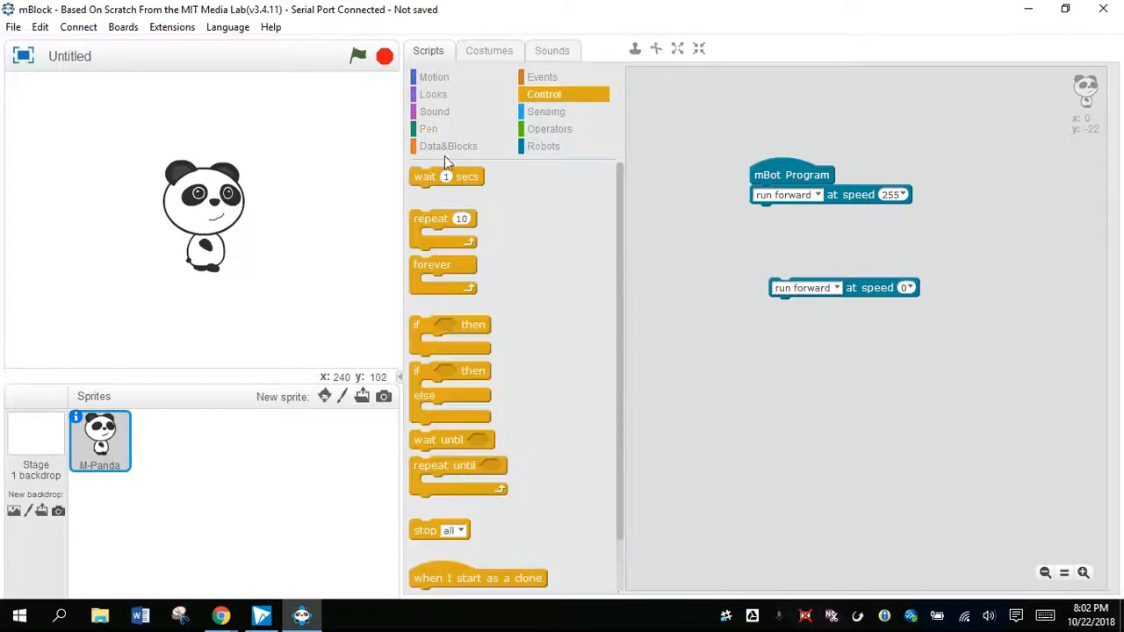
pyautogui.moveTo(446, 176); pyautogui.dragTo(786, 214)
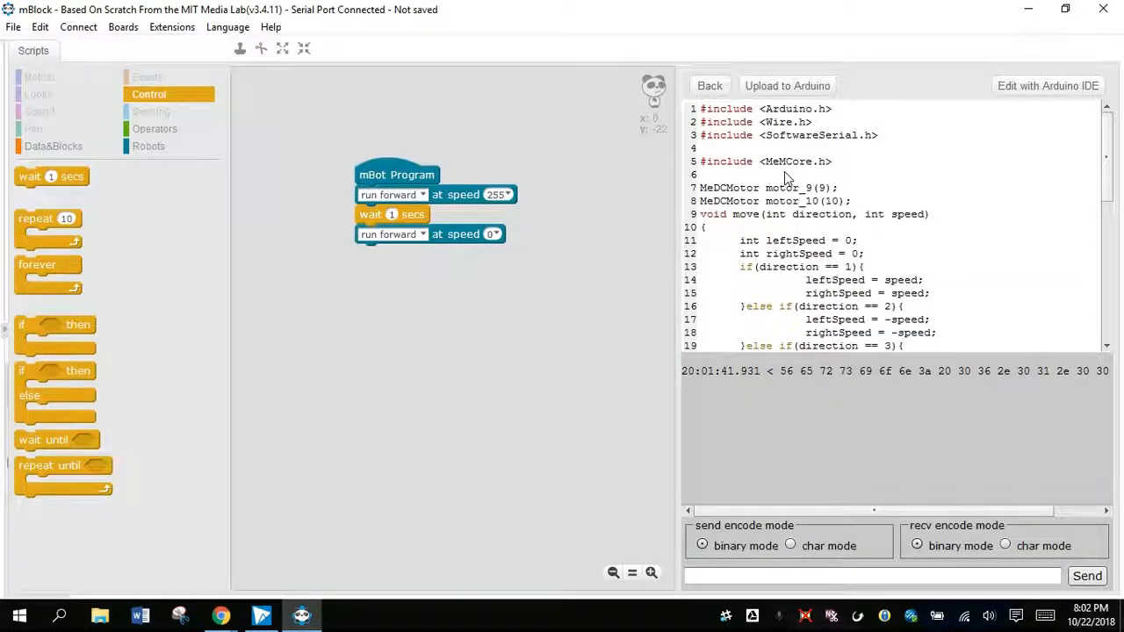
pyautogui.moveTo(481, 384)
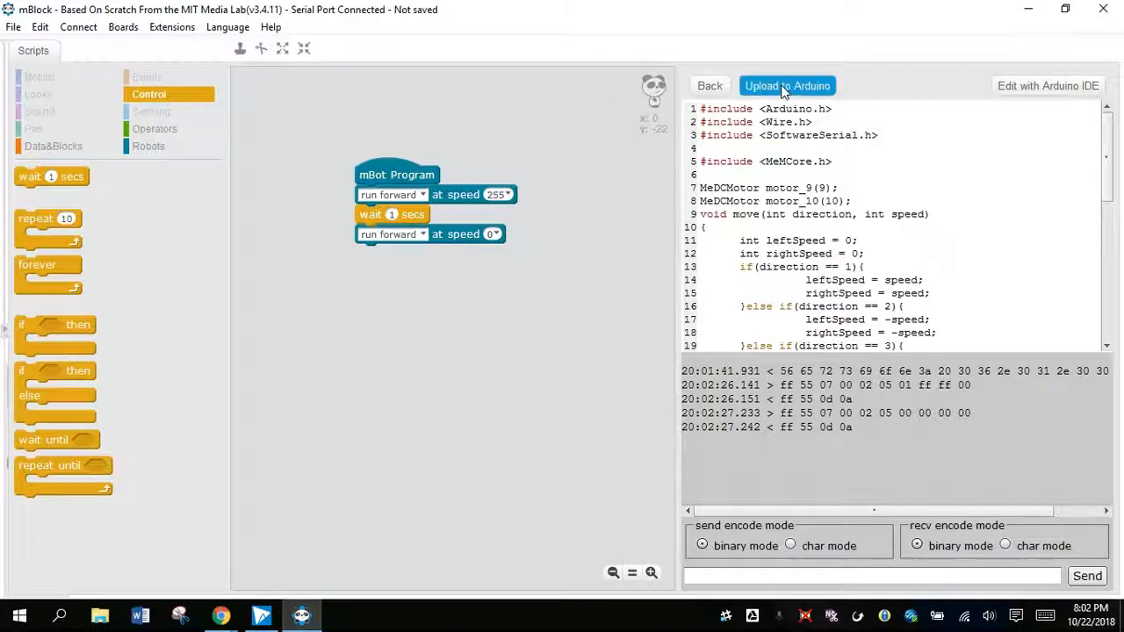
# Step: Upload the motor script to the Arduino board
pyautogui.click(787, 85)
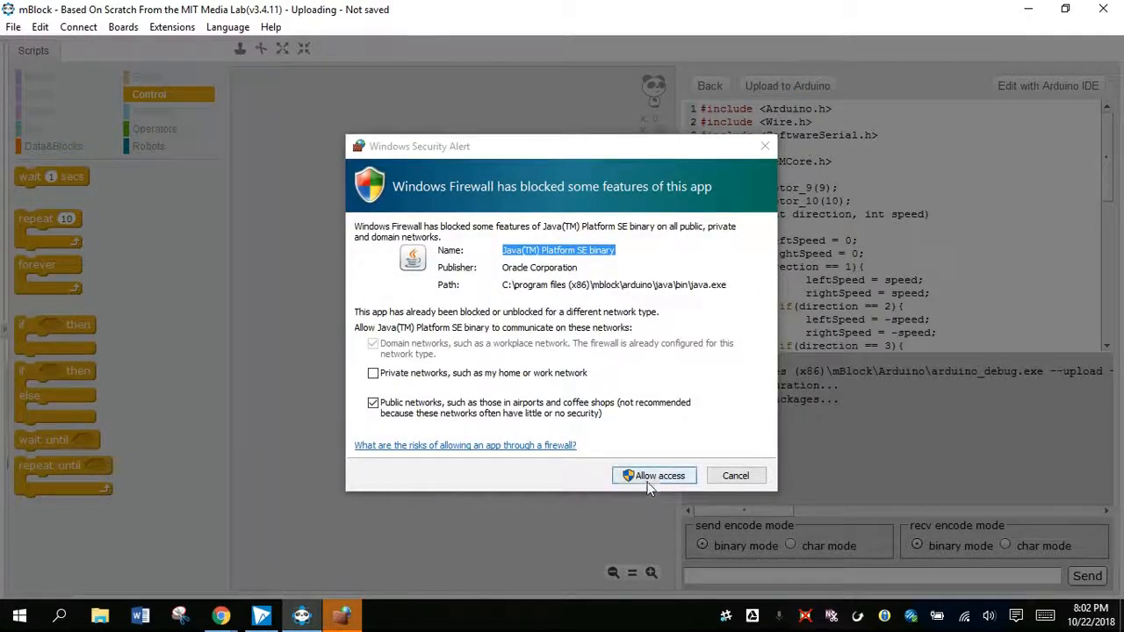
# Step: Allow the uploader through the firewall and dismiss the Upload Finish notice
pyautogui.click(654, 475)
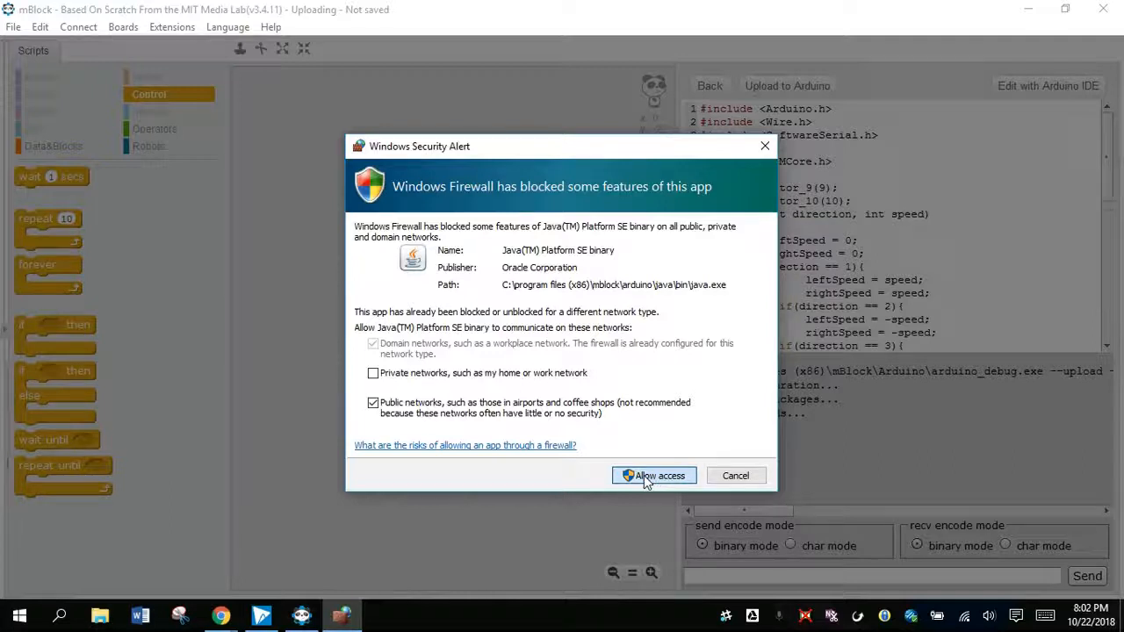
pyautogui.click(654, 475)
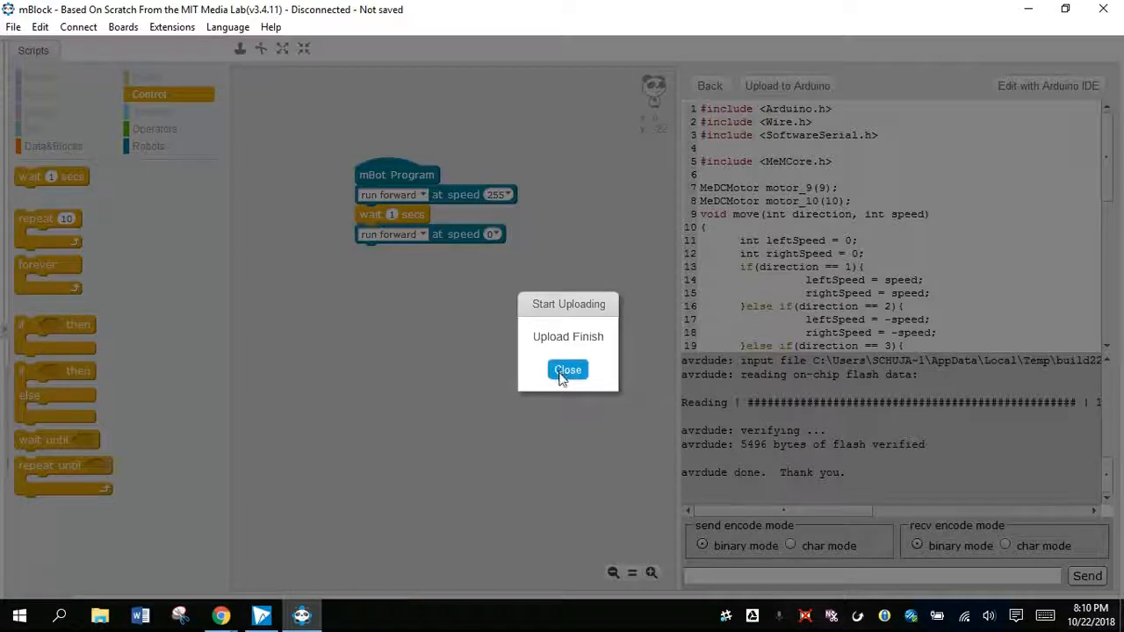
pyautogui.click(567, 369)
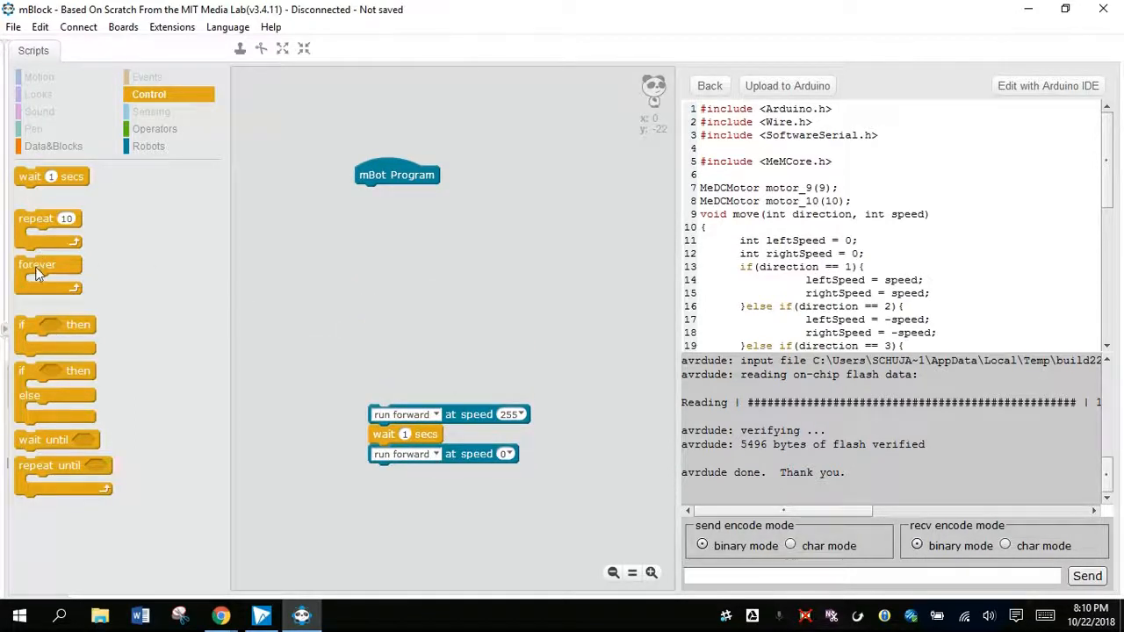
# Step: Nest an if-then inside a forever loop under mBot Program and locate the on-board button block
pyautogui.moveTo(37, 264); pyautogui.dragTo(378, 193)
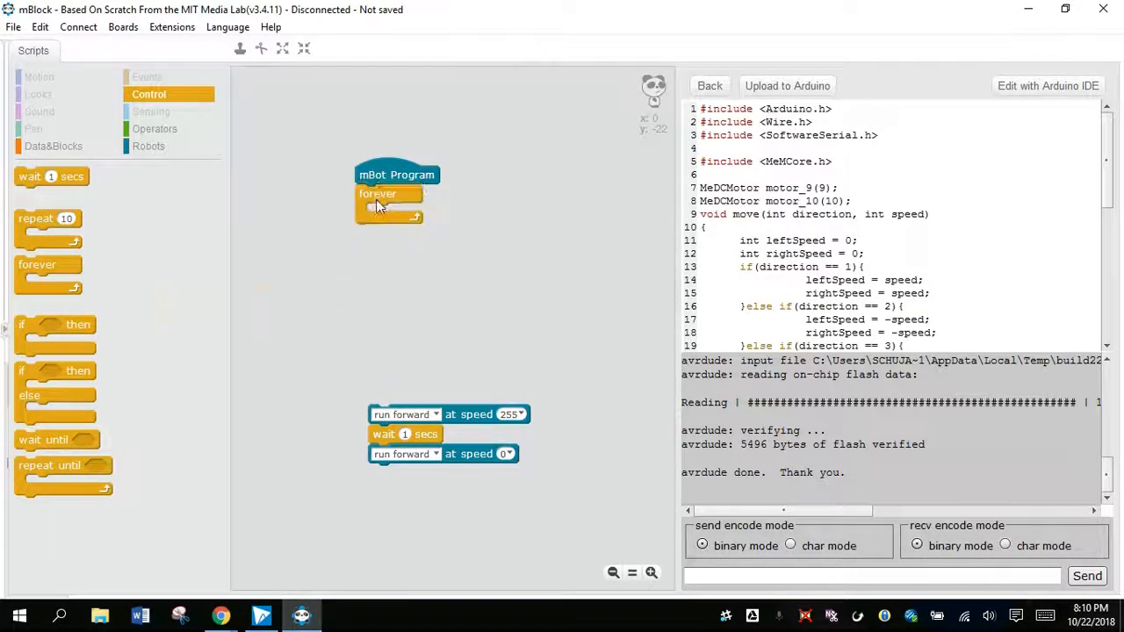
pyautogui.moveTo(27, 332)
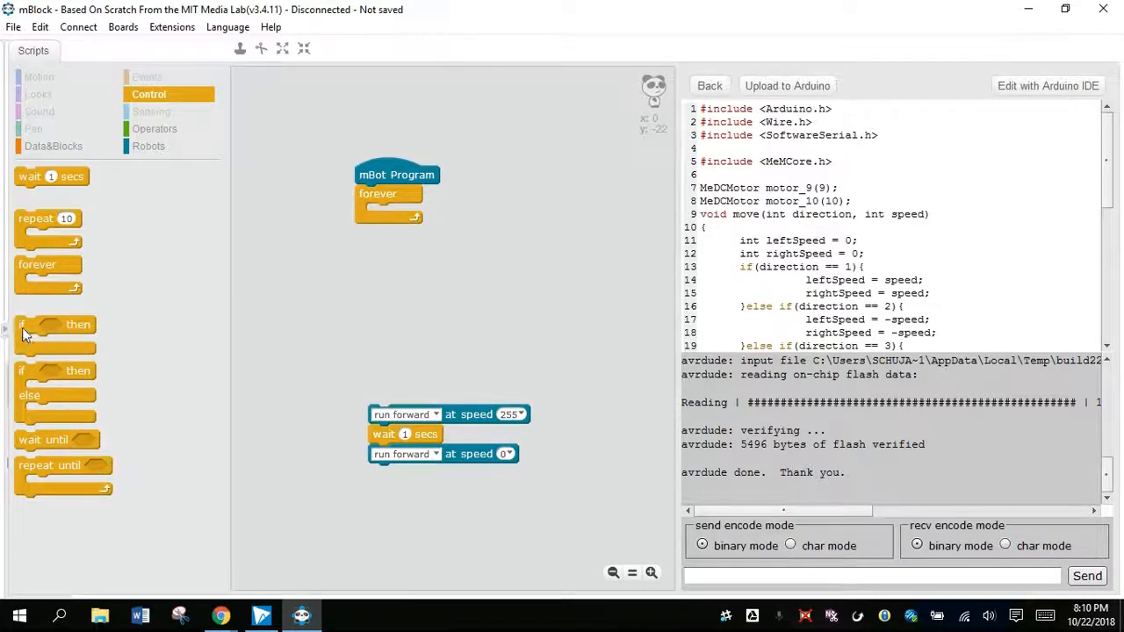
pyautogui.moveTo(56, 324); pyautogui.dragTo(399, 224)
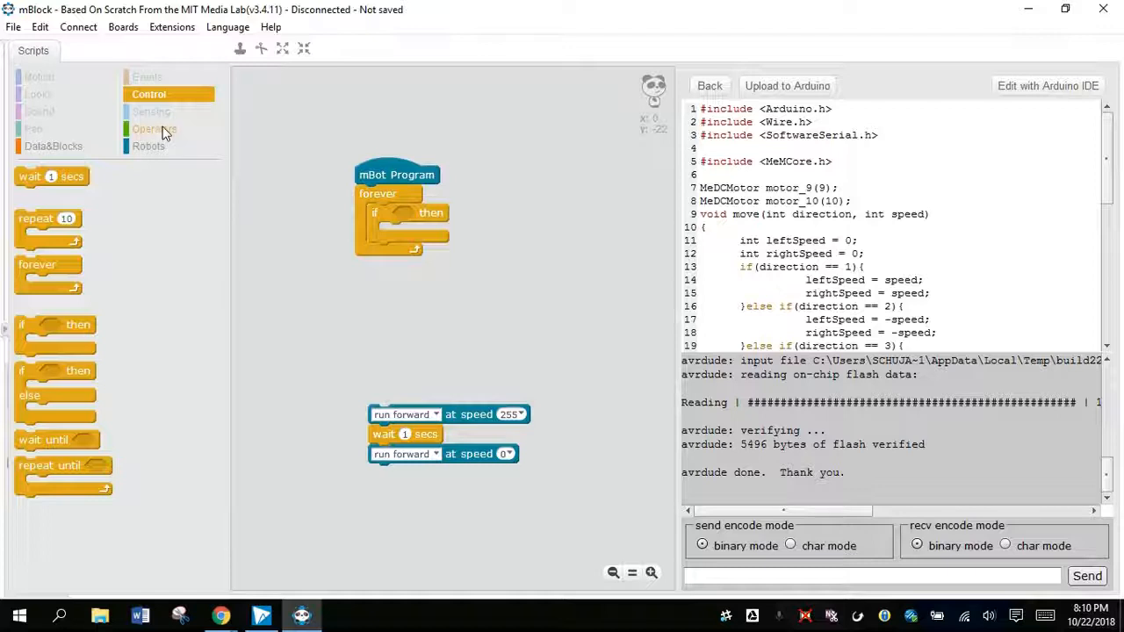
pyautogui.click(149, 146)
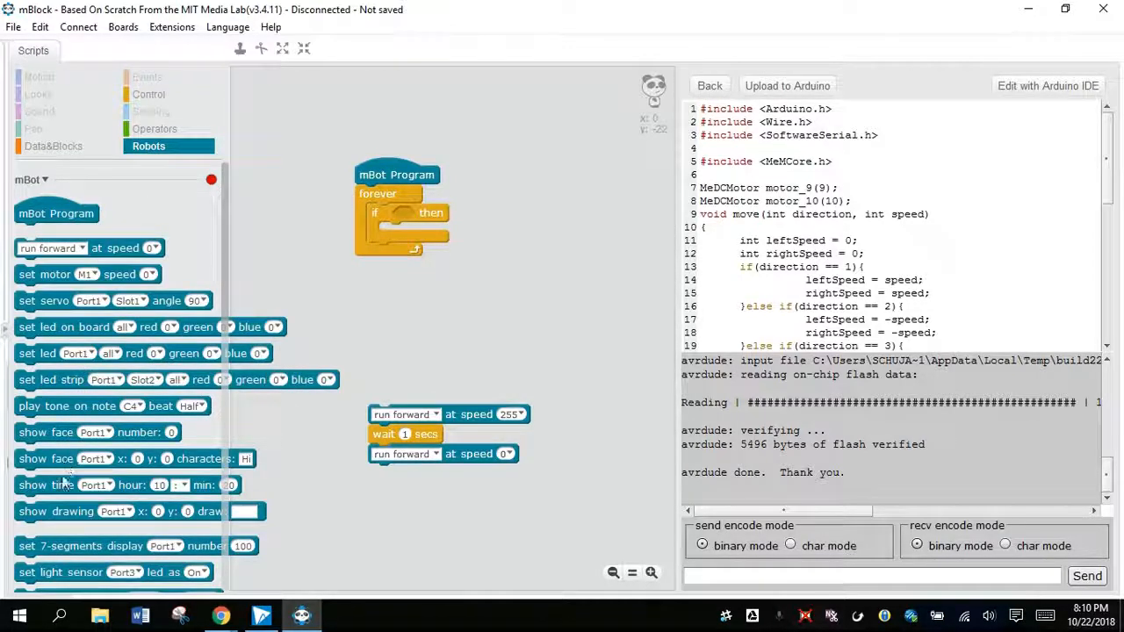
pyautogui.scroll(-3)
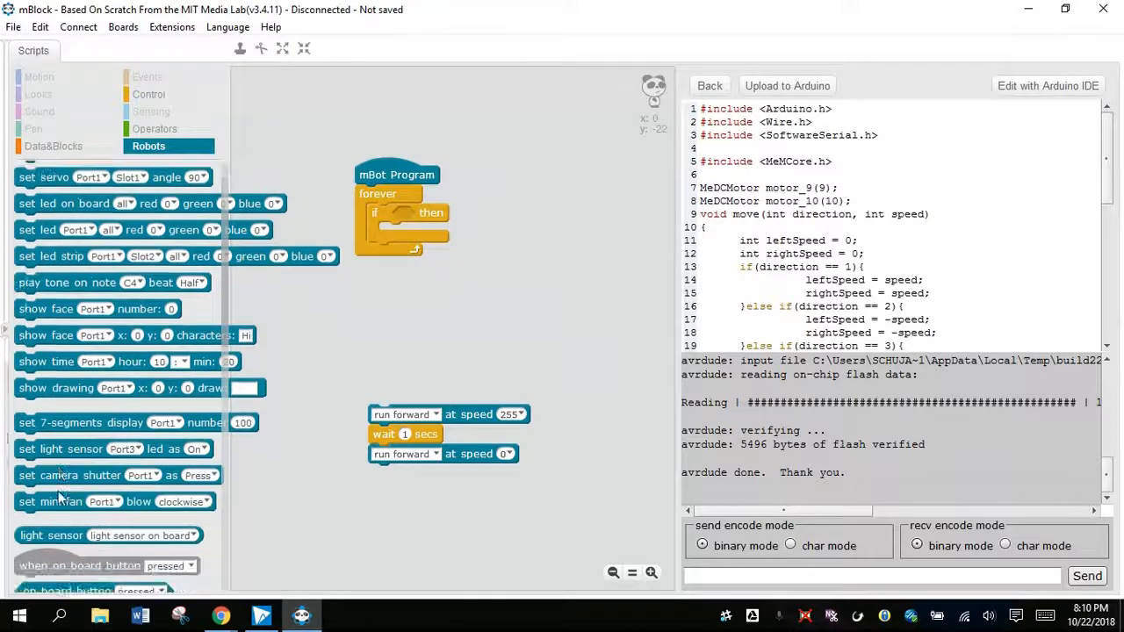
pyautogui.scroll(-3)
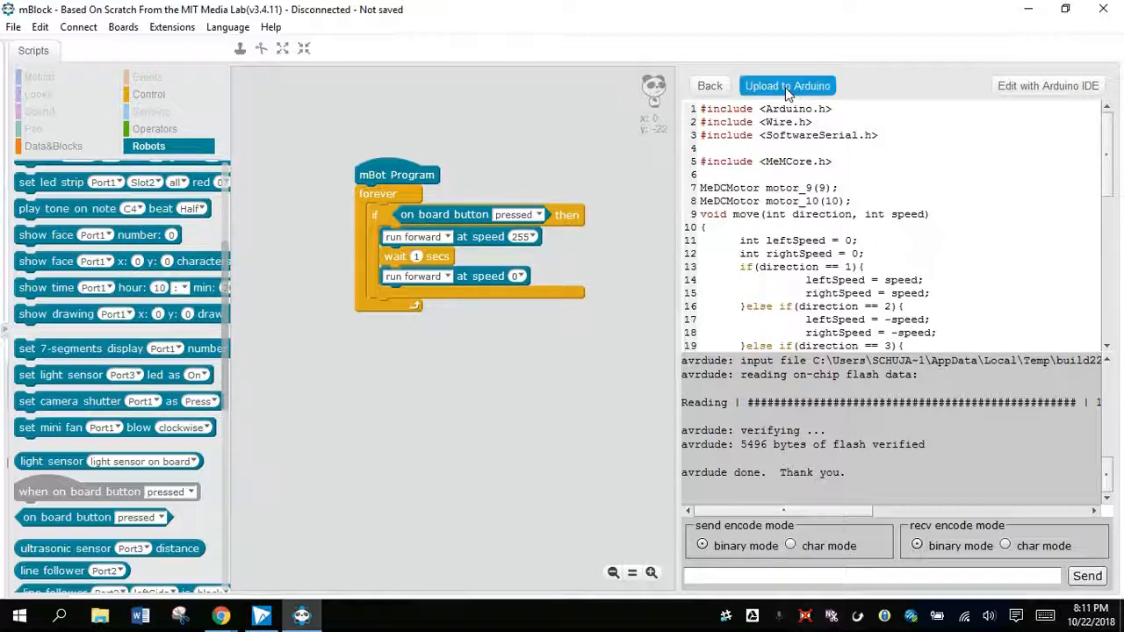
# Step: Upload the button-controlled forever-loop program to the Arduino board and dismiss the finish notice
pyautogui.click(787, 86)
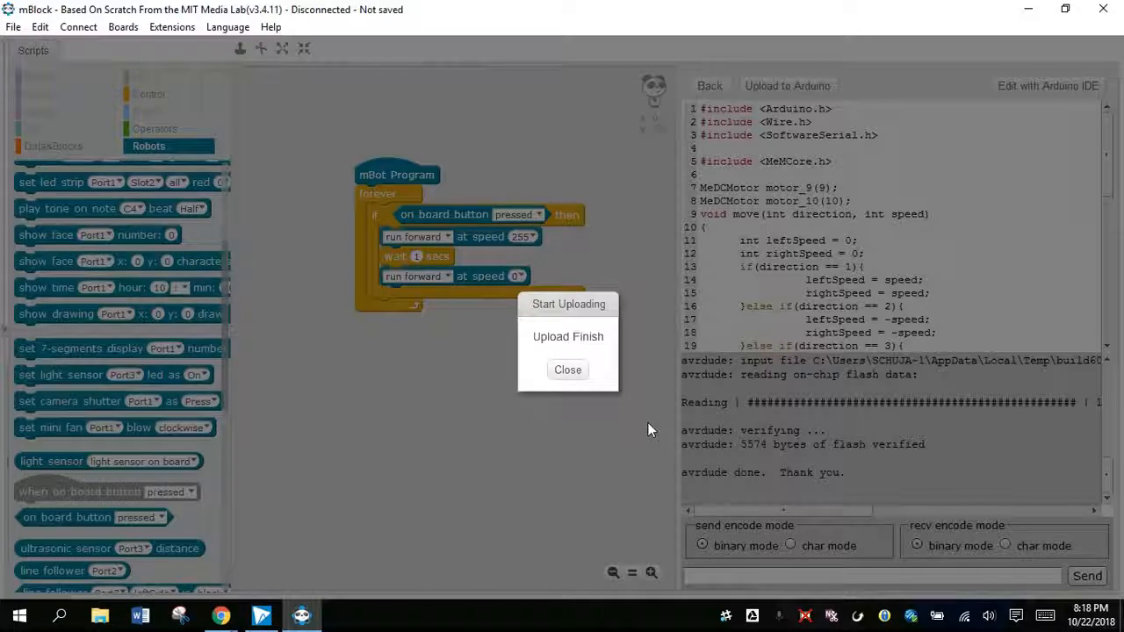
pyautogui.moveTo(568, 370)
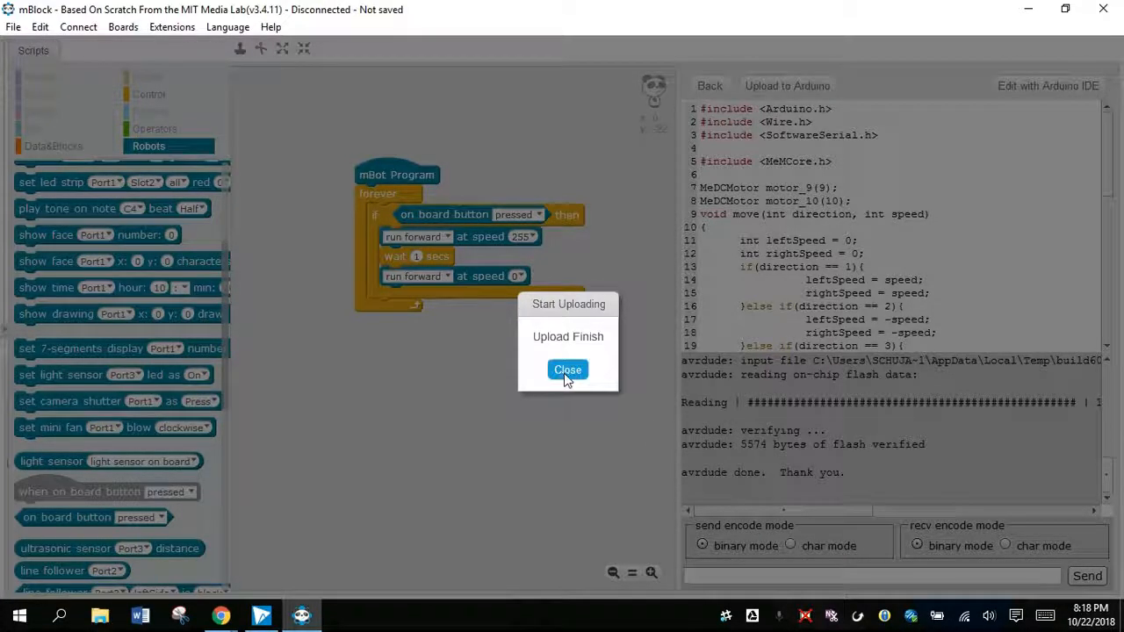
pyautogui.click(567, 368)
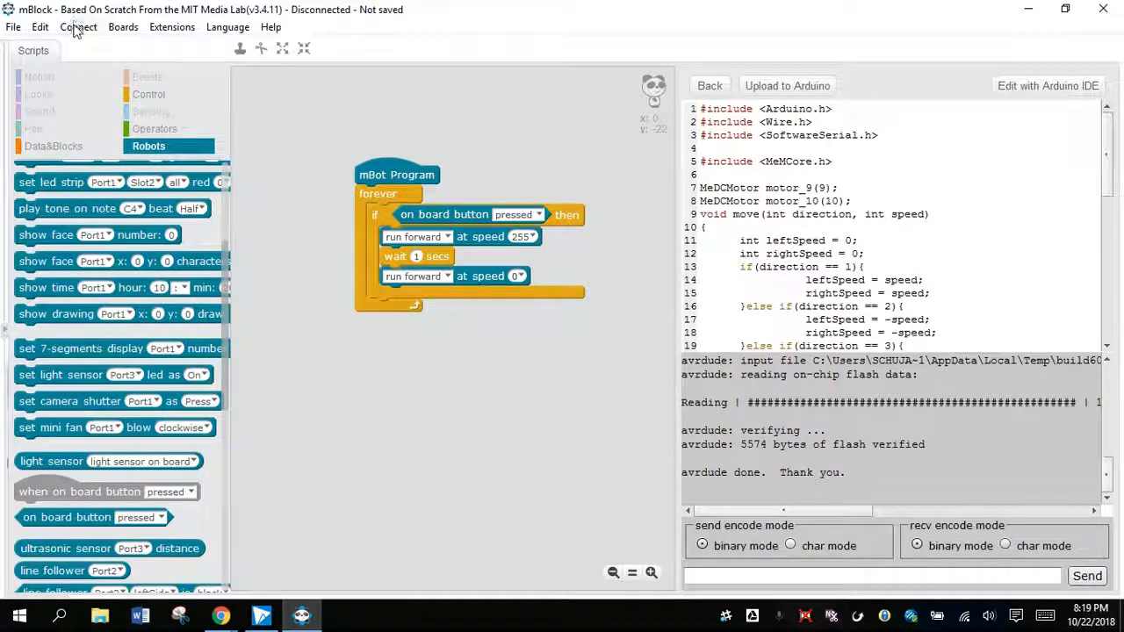
# Step: Reconnect mBlock to the mBot over serial port COM3
pyautogui.click(78, 26)
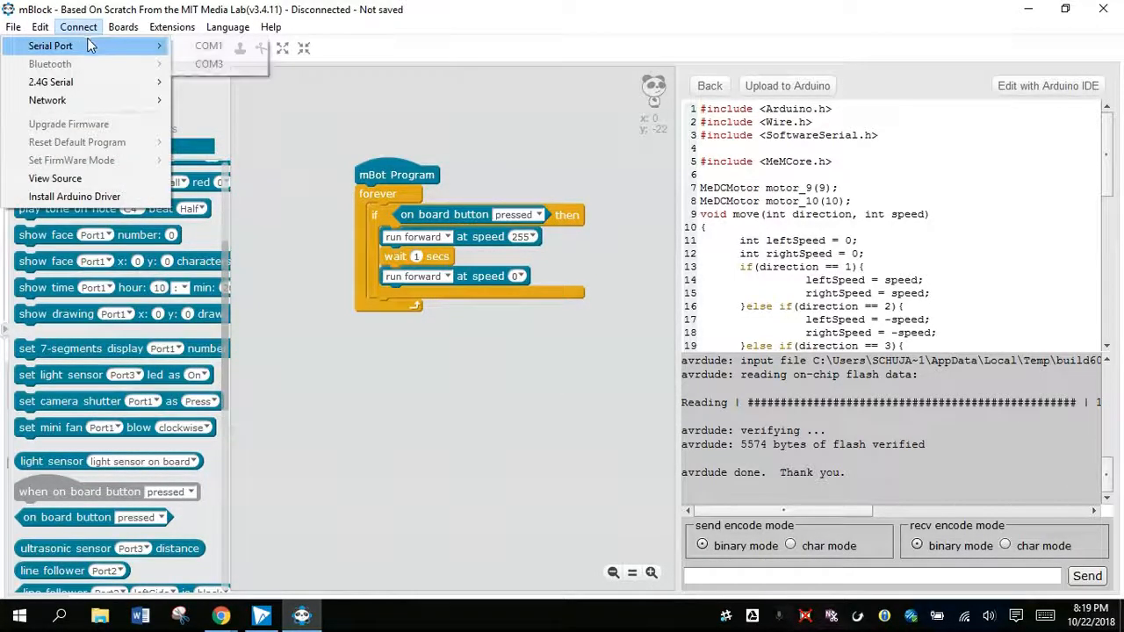
pyautogui.click(208, 45)
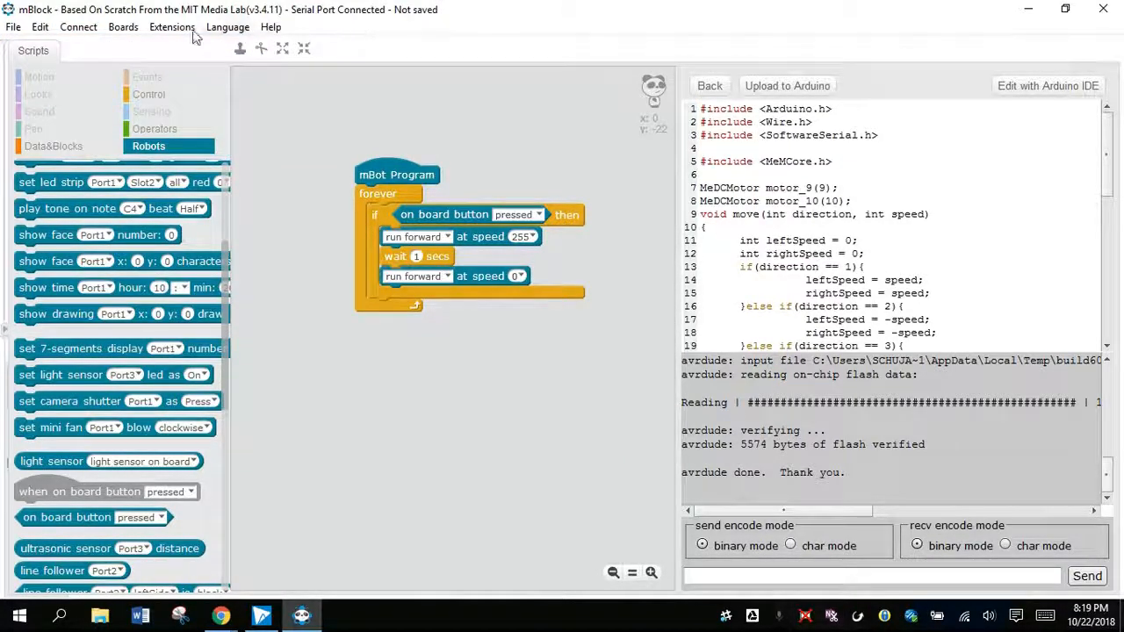
# Step: Reset the mBot's factory default program on the board and dismiss the finish notice
pyautogui.click(78, 27)
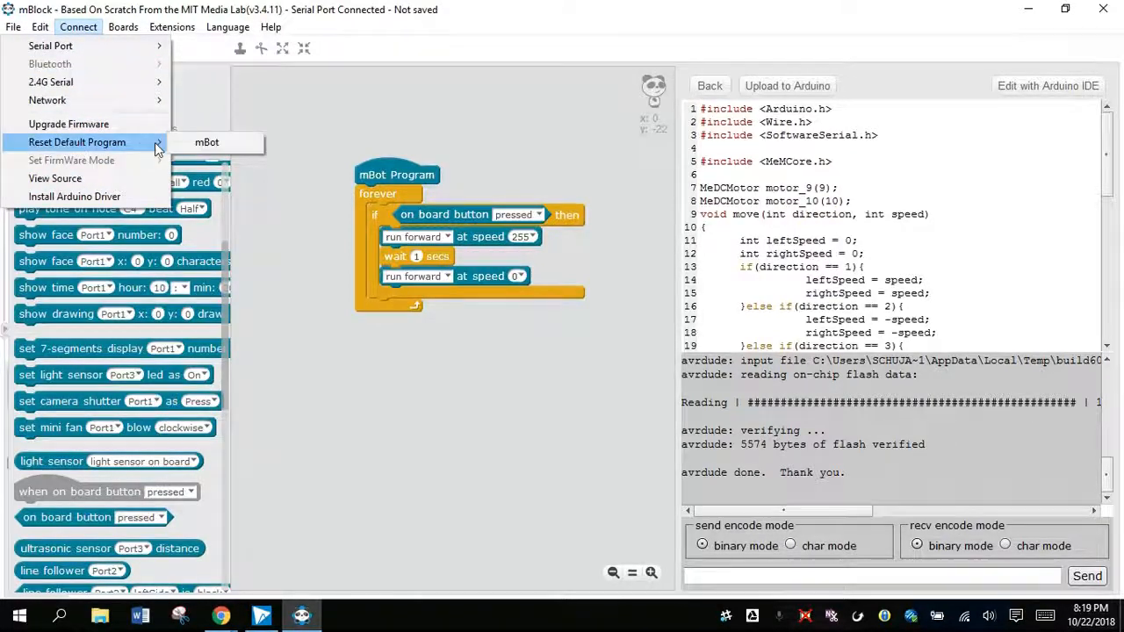
pyautogui.moveTo(207, 142)
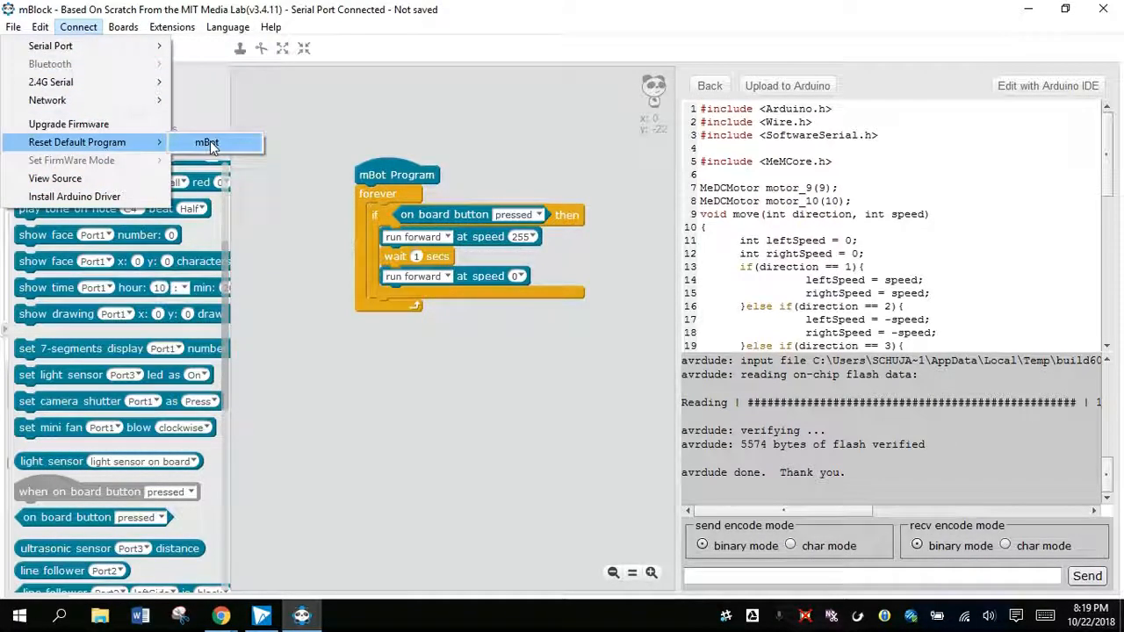
pyautogui.click(207, 142)
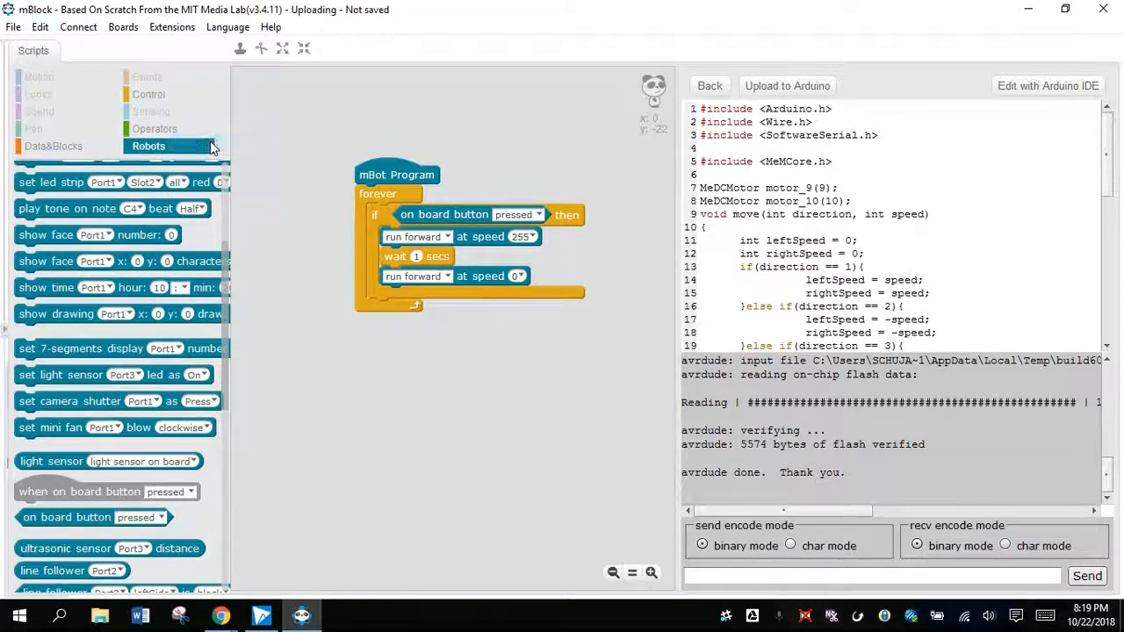
pyautogui.click(787, 85)
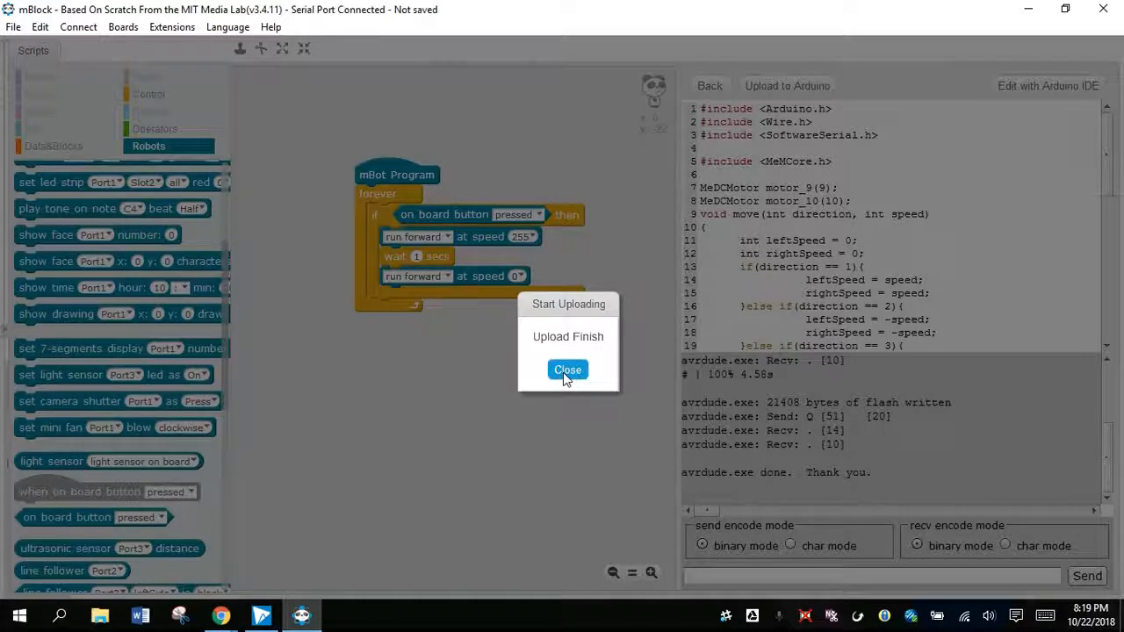
pyautogui.click(568, 369)
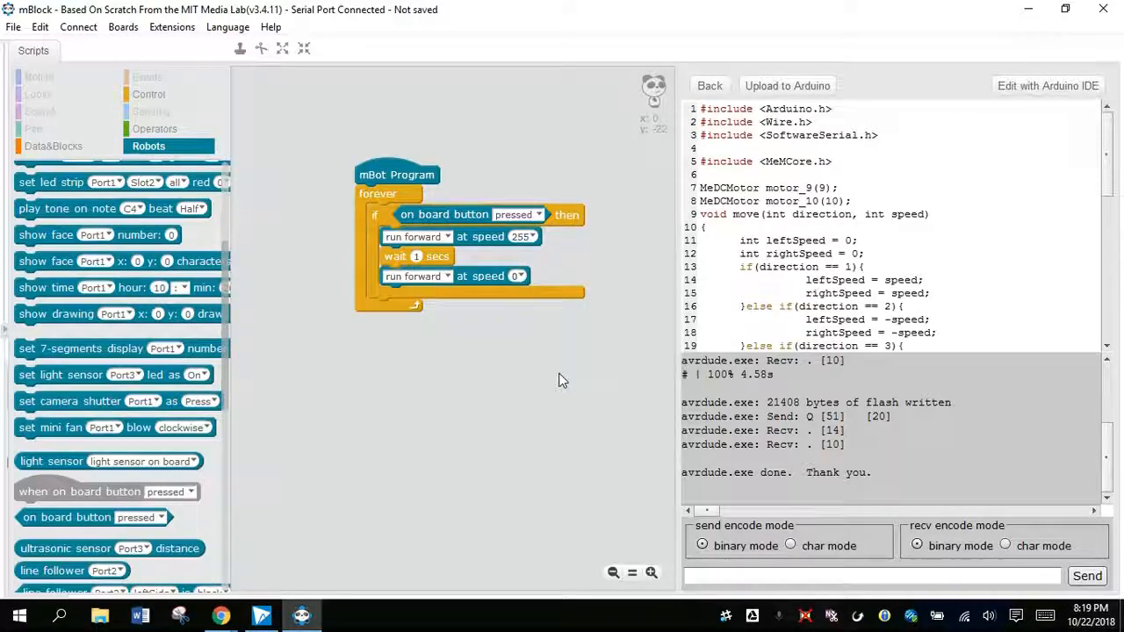